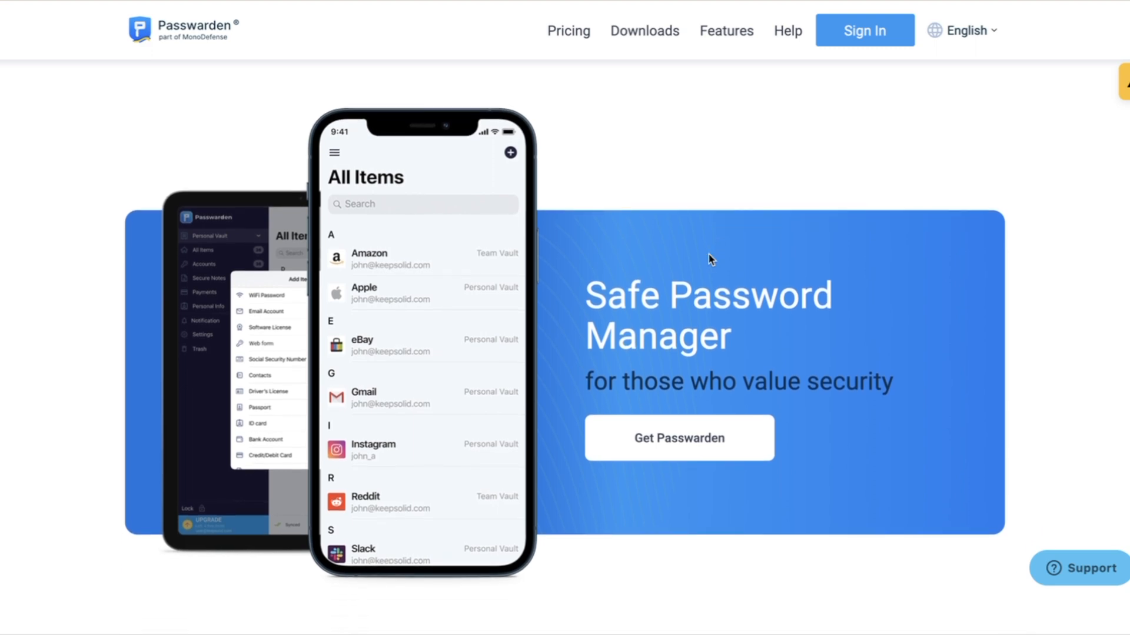
Scroll the homepage past the hero, press logos and feature accordion to the security section.
scroll(down, 3)
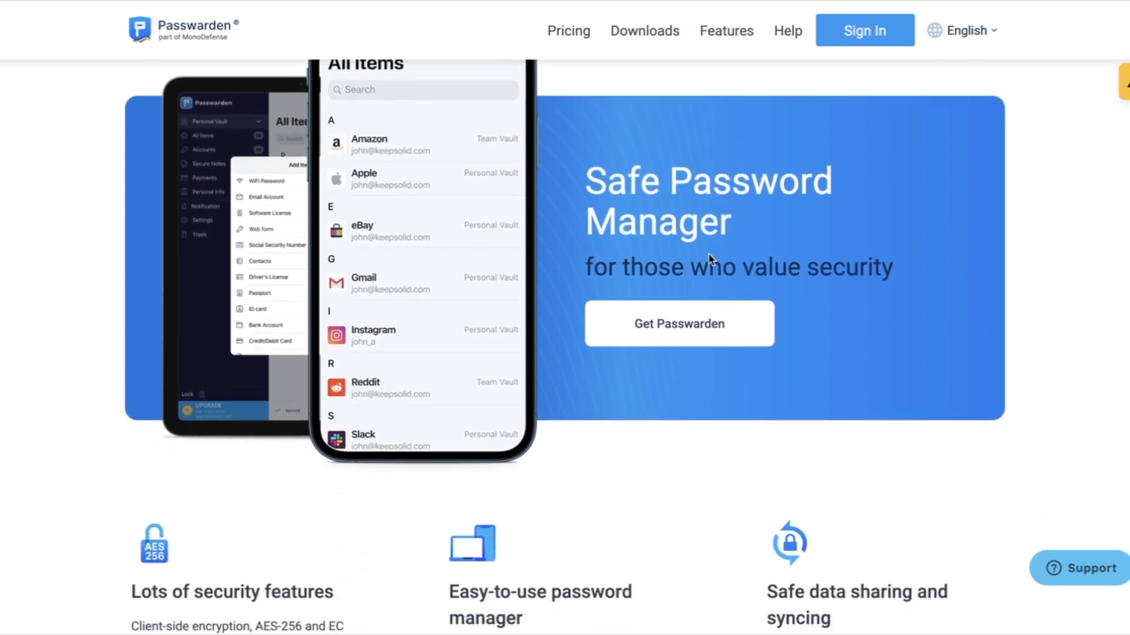
scroll(down, 3)
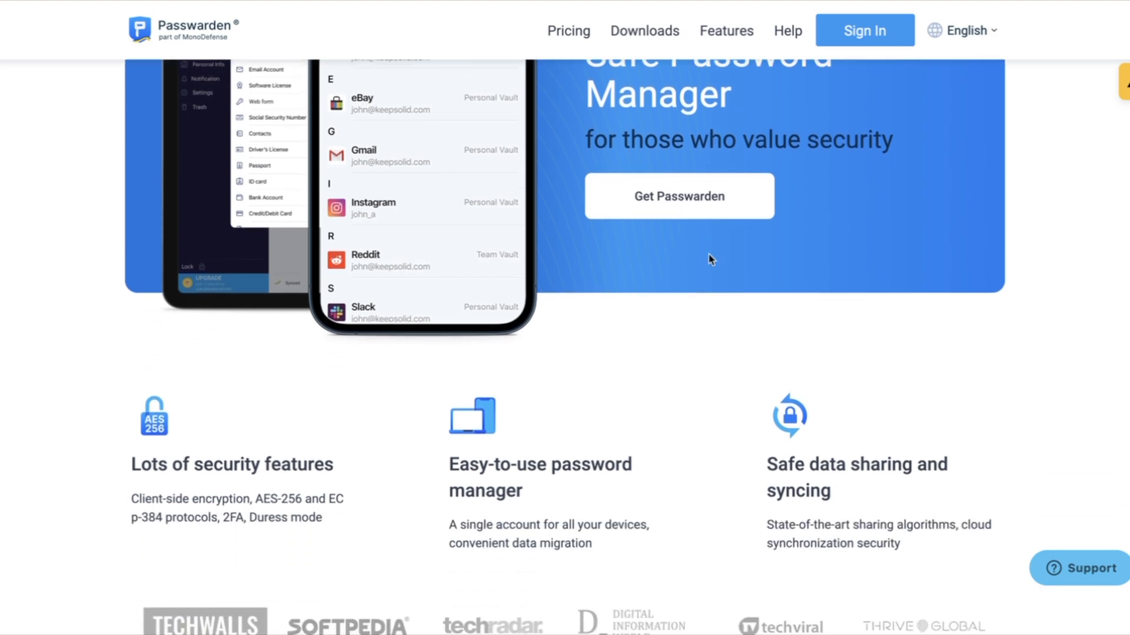
scroll(down, 3)
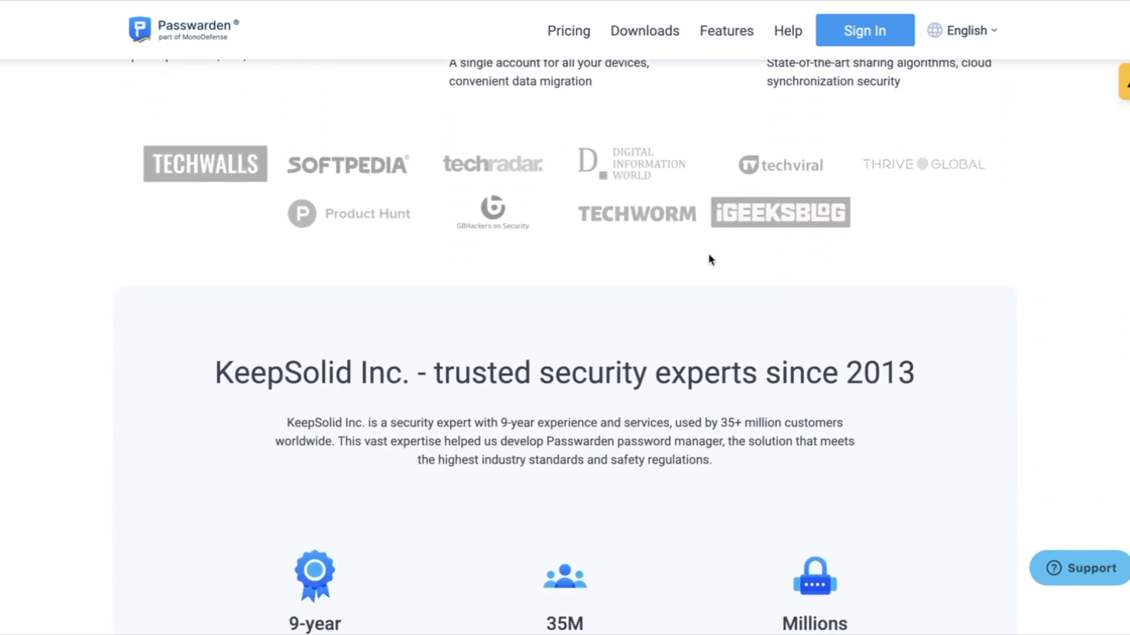
scroll(down, 3)
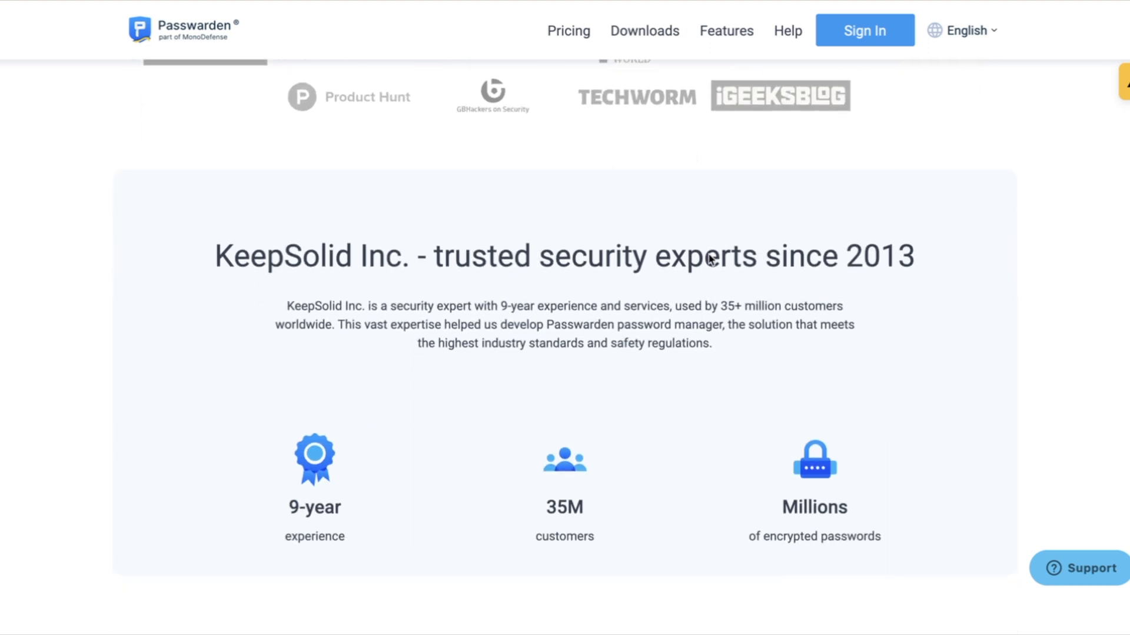
scroll(down, 3)
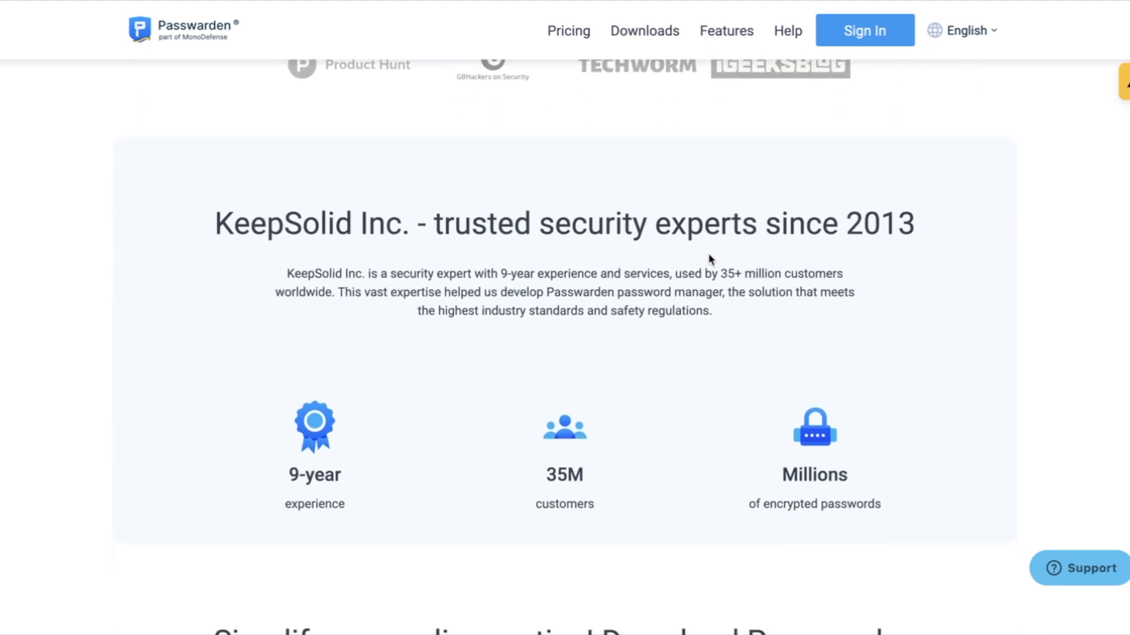
scroll(down, 3)
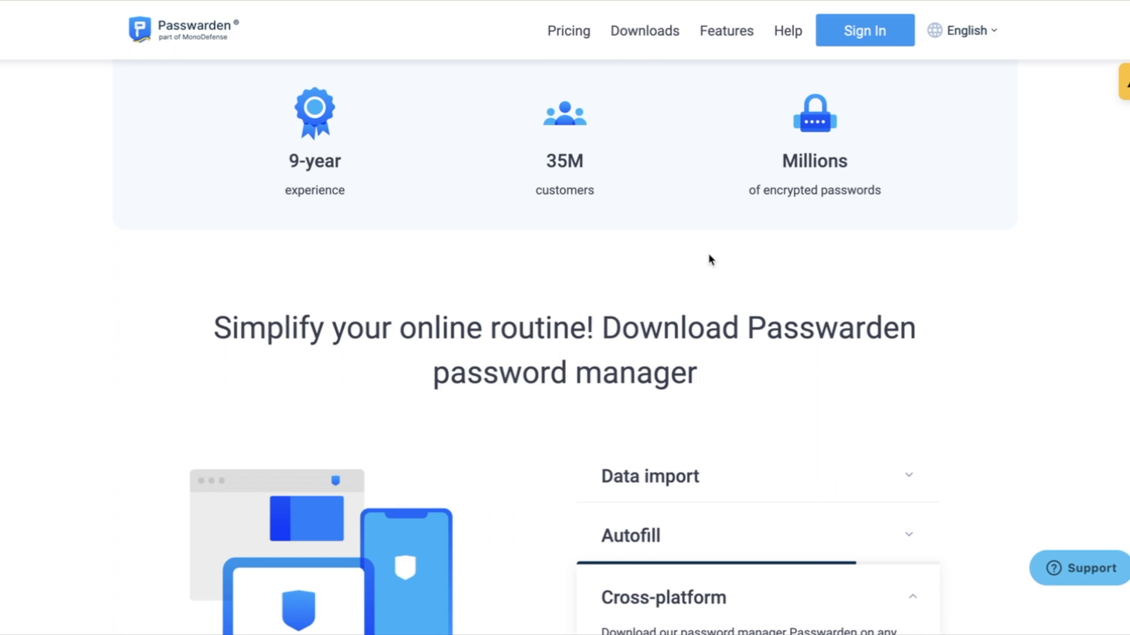
click(649, 476)
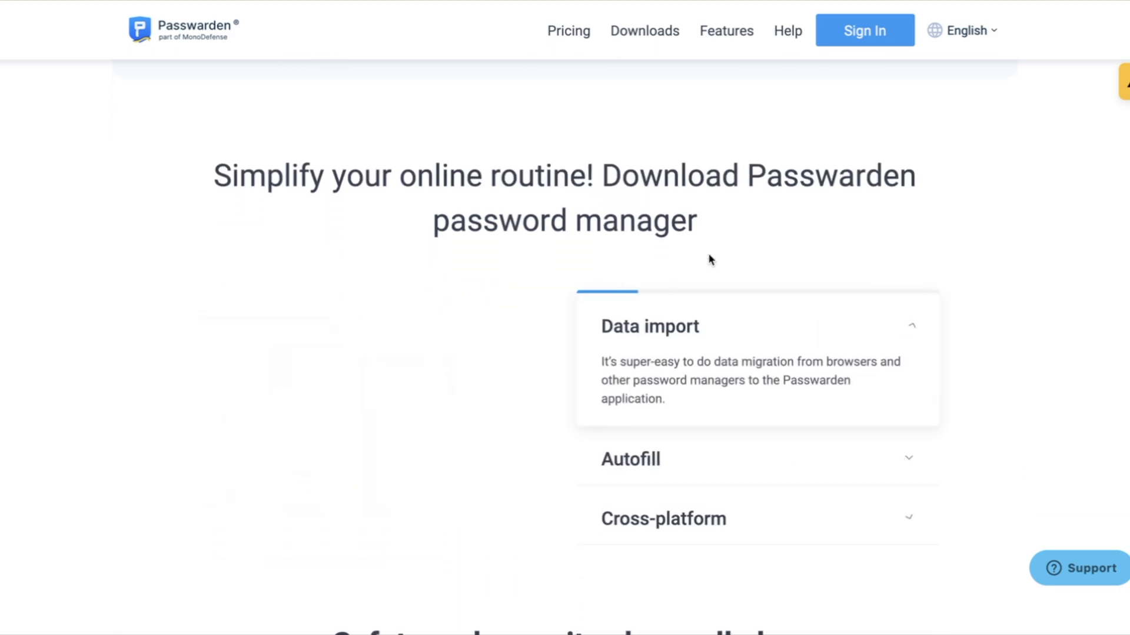
scroll(down, 3)
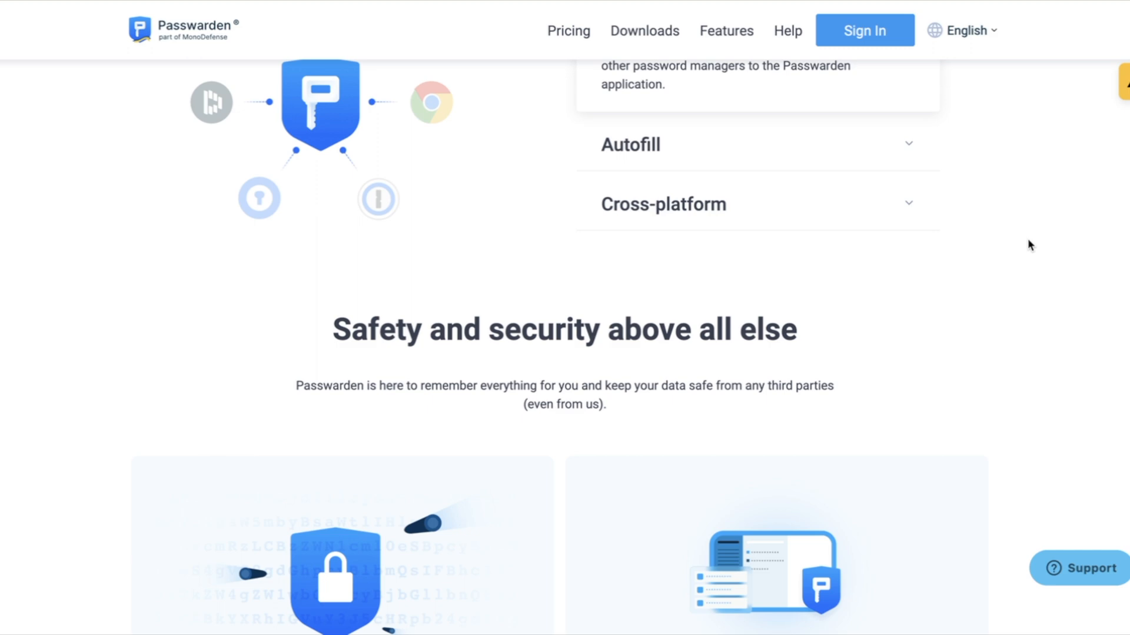
click(631, 144)
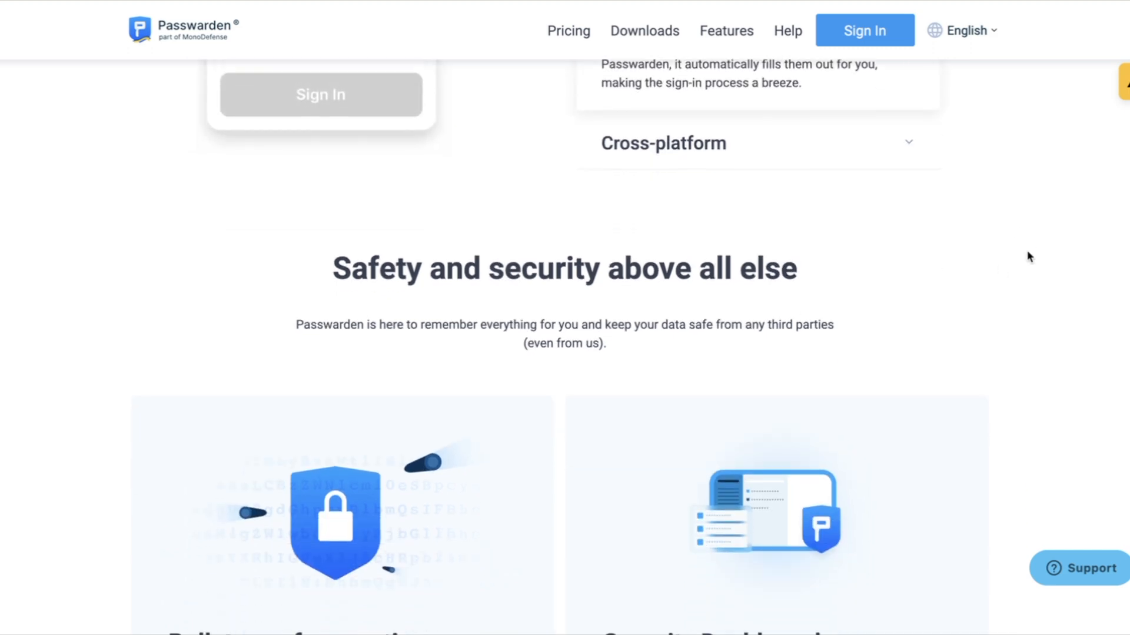
Scroll past the security cards and Supported platforms icons to the pricing toggle.
scroll(down, 3)
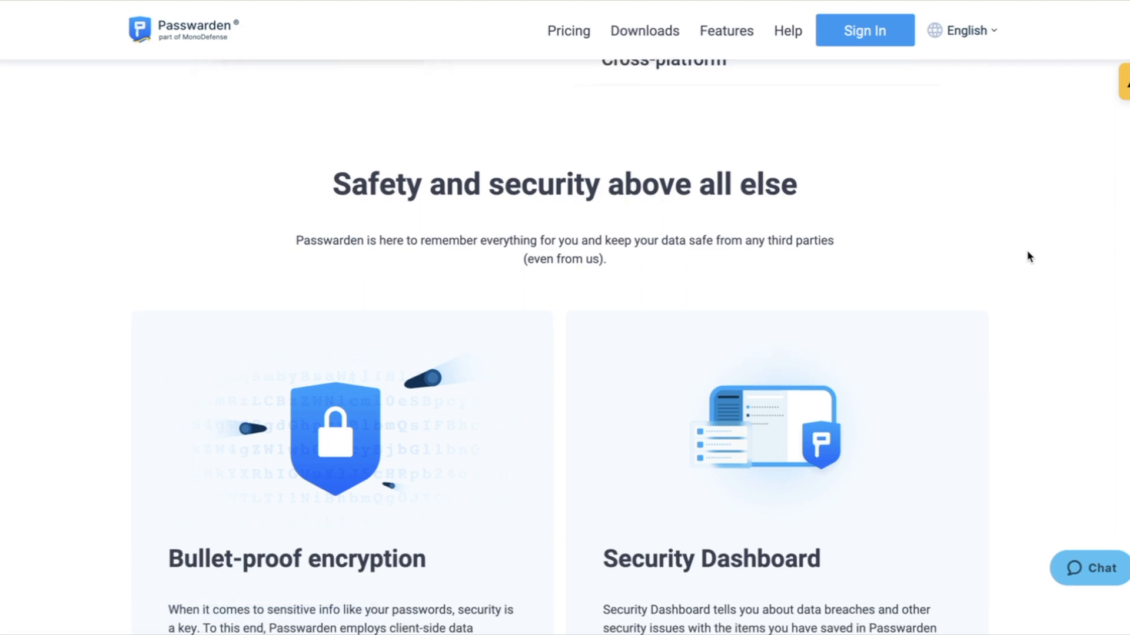
scroll(down, 3)
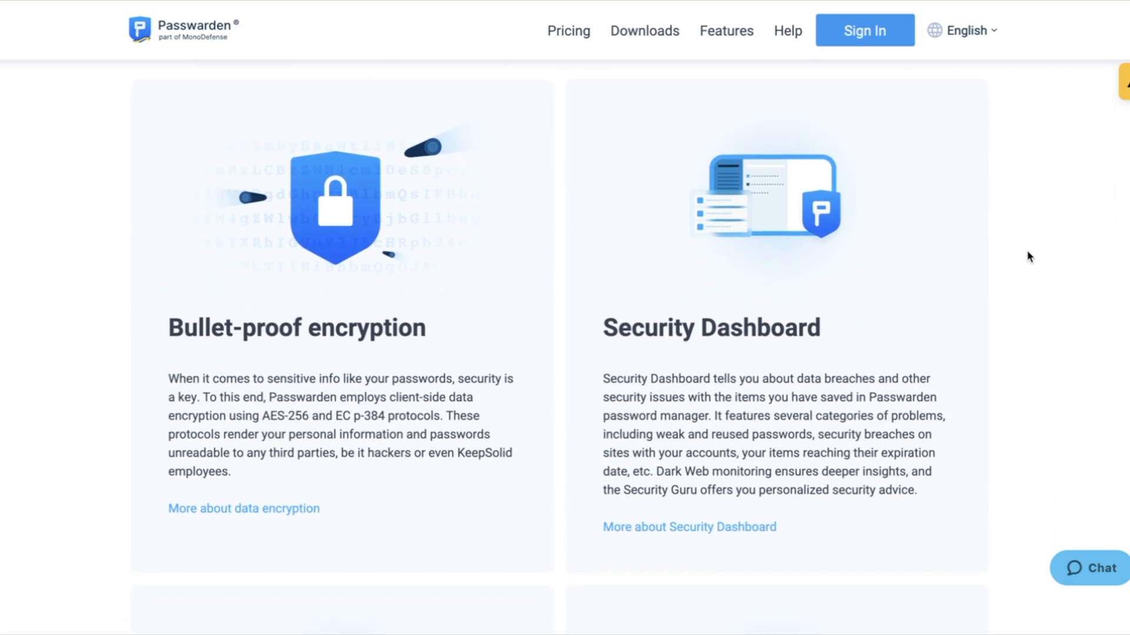
scroll(down, 3)
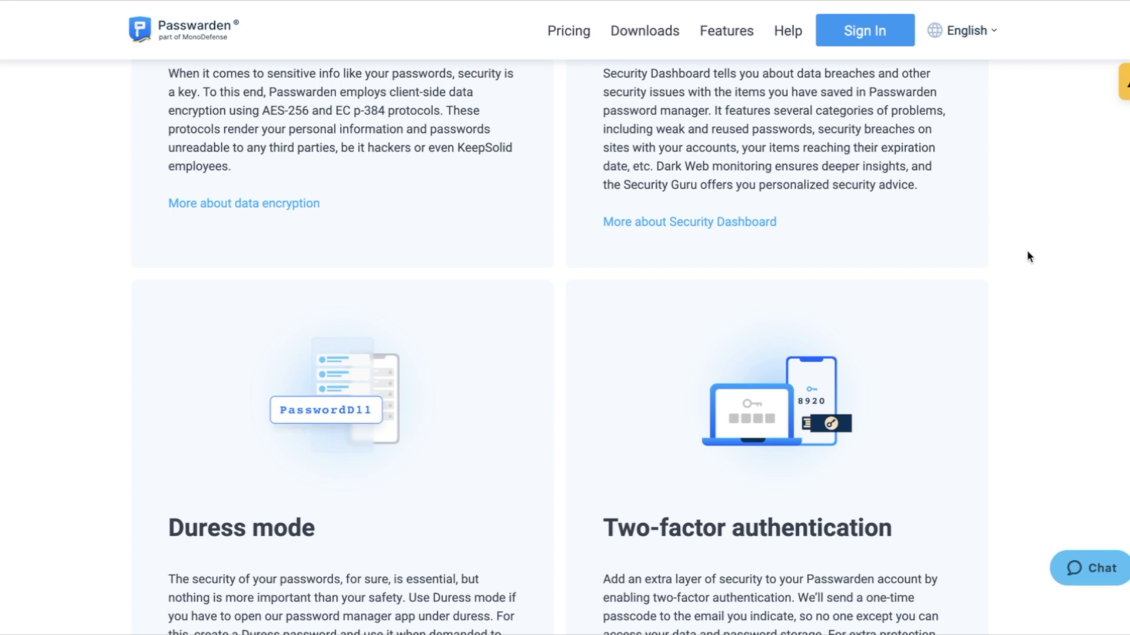
scroll(down, 3)
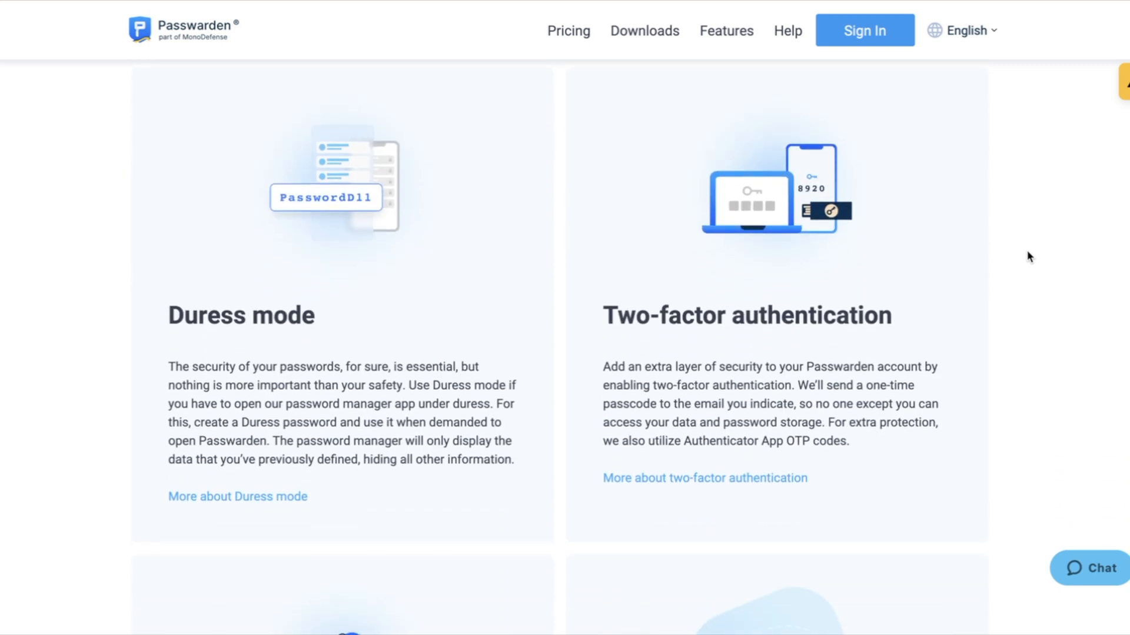
scroll(down, 3)
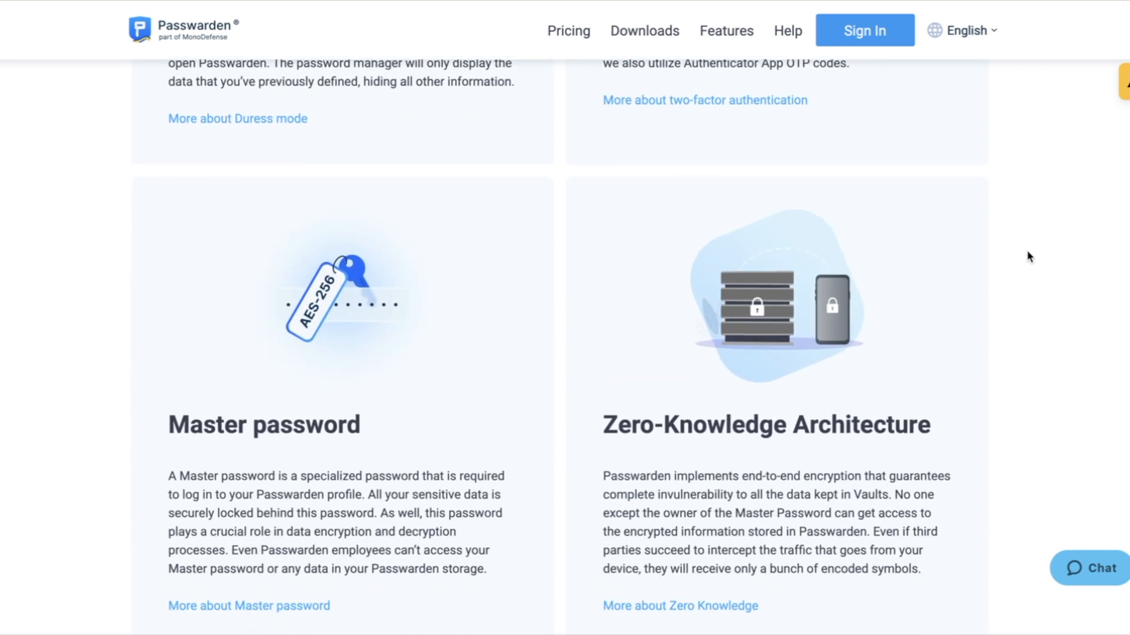
scroll(down, 3)
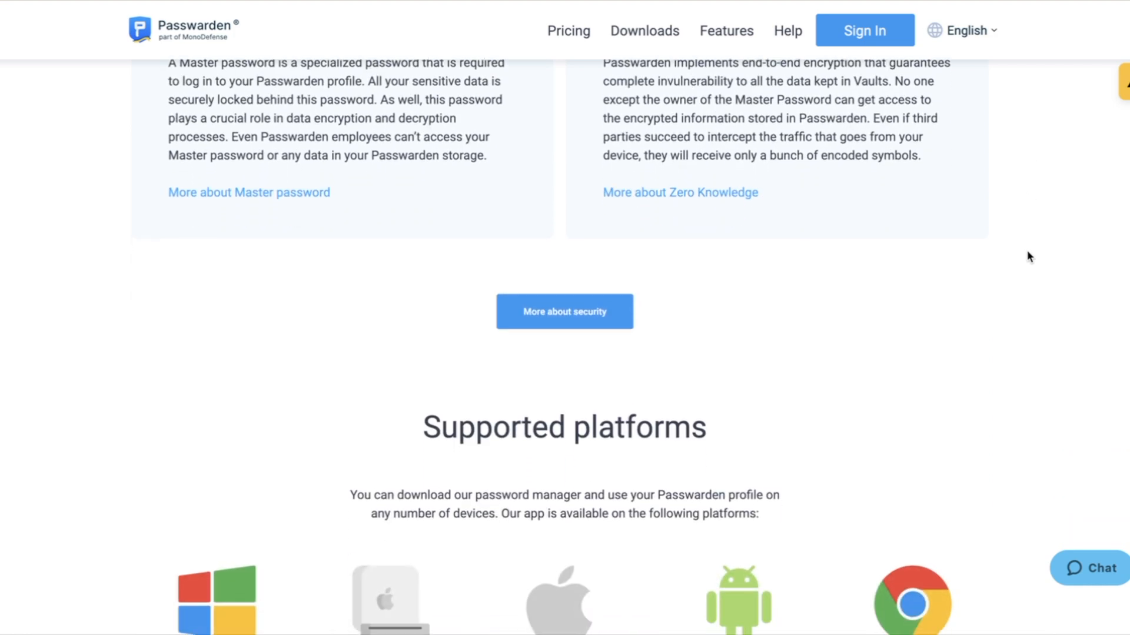
scroll(down, 3)
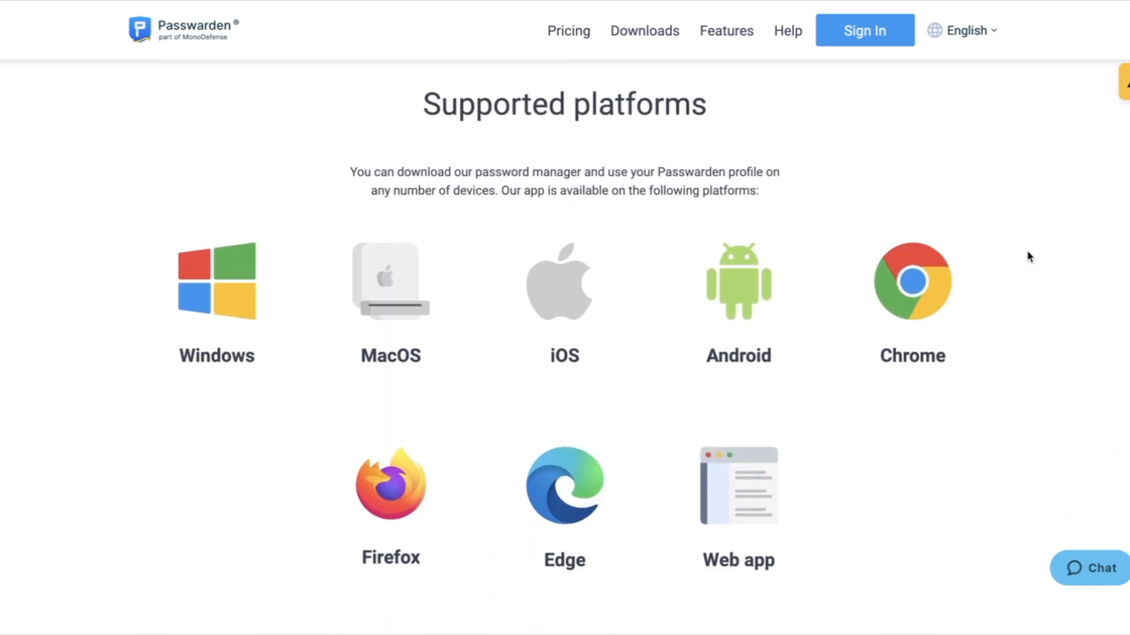
scroll(down, 3)
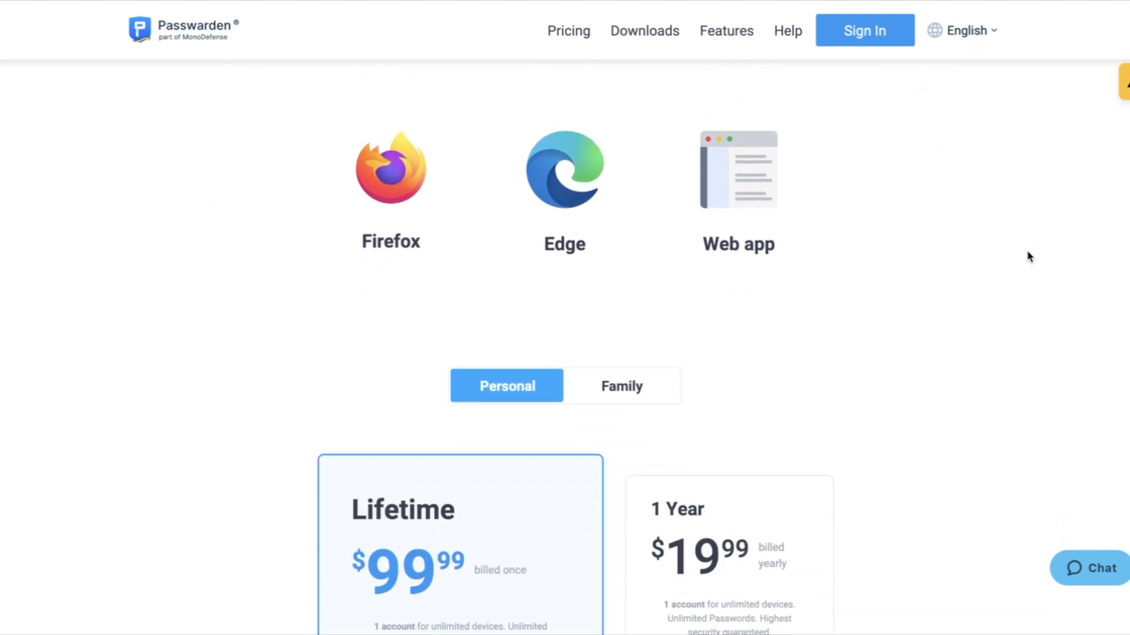
Show Family plan prices ($249.99 lifetime, $39.99 yearly), then go to Sign In.
scroll(down, 3)
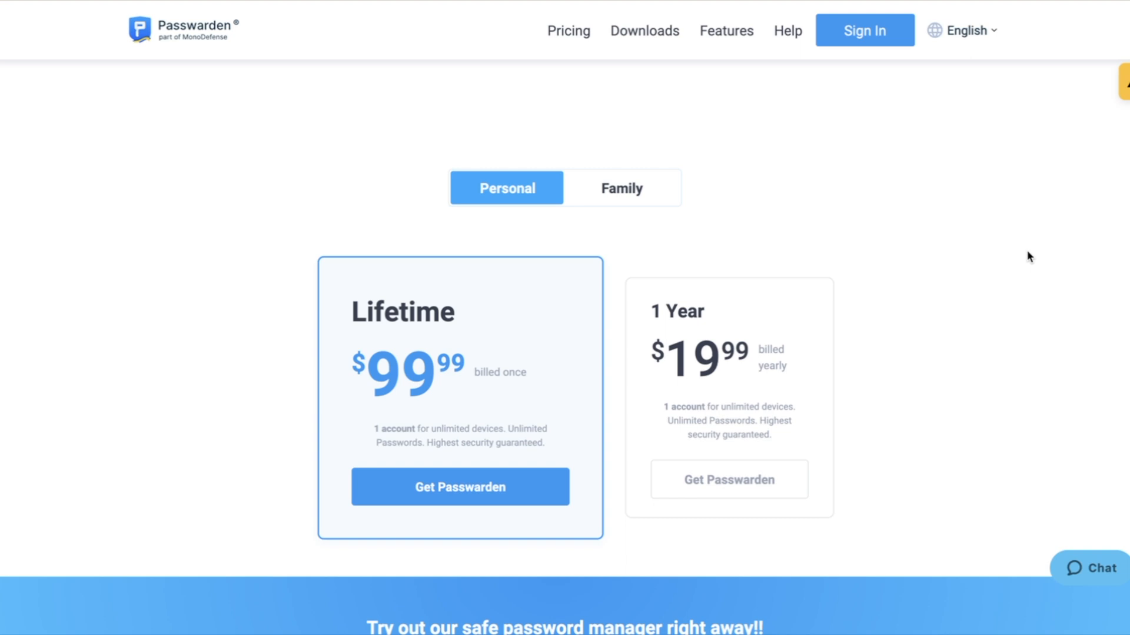
mouse_move(611, 214)
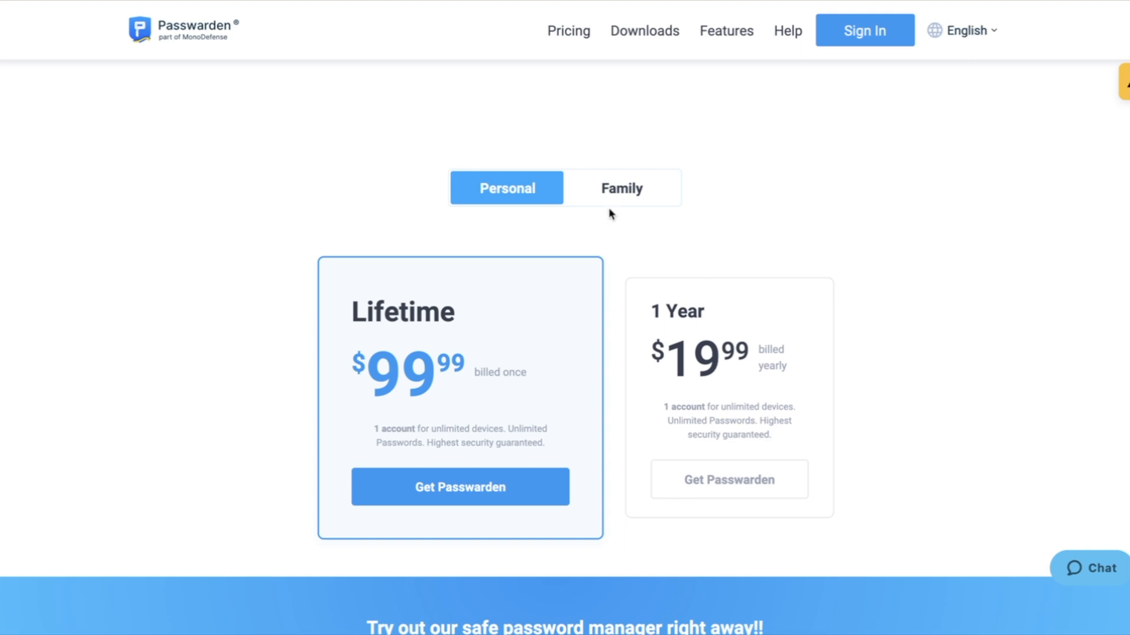
click(621, 188)
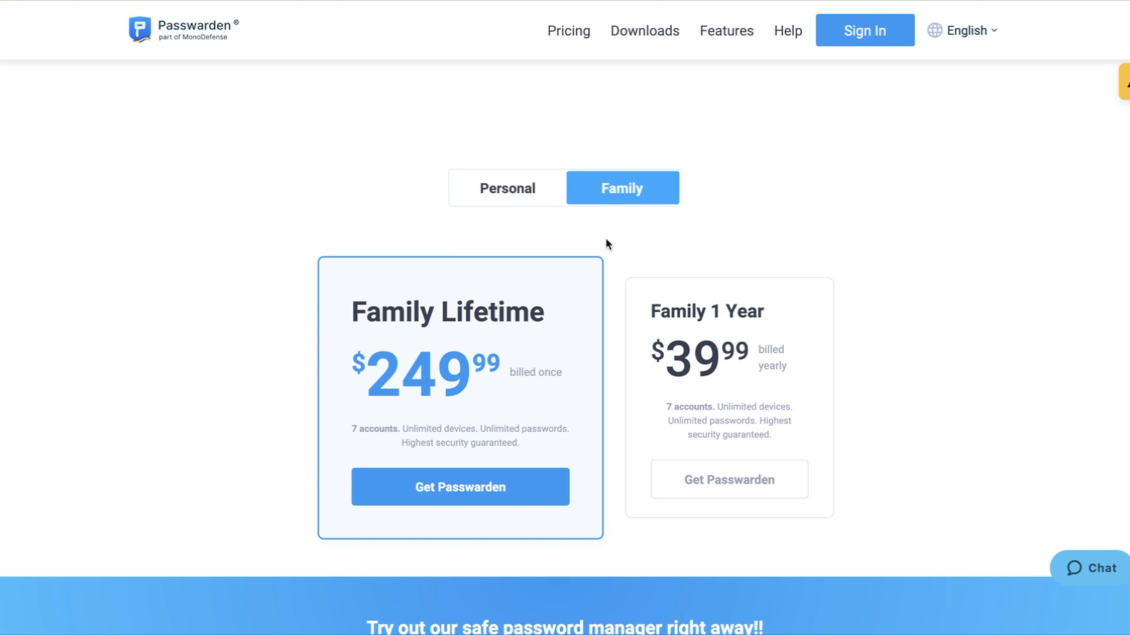
mouse_move(562, 272)
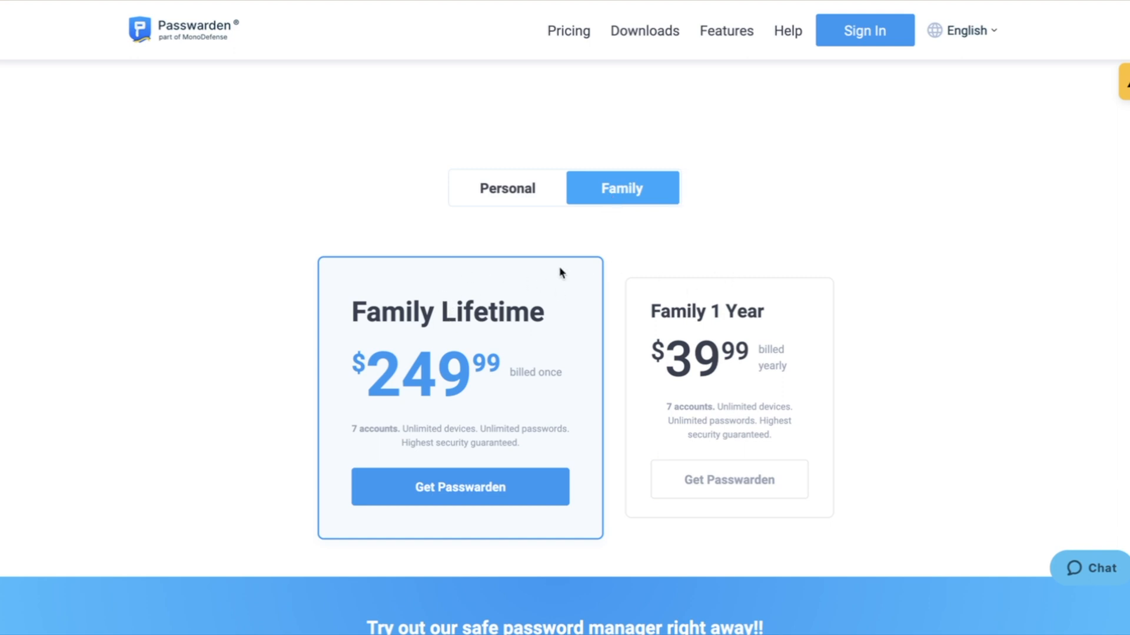
mouse_move(863, 194)
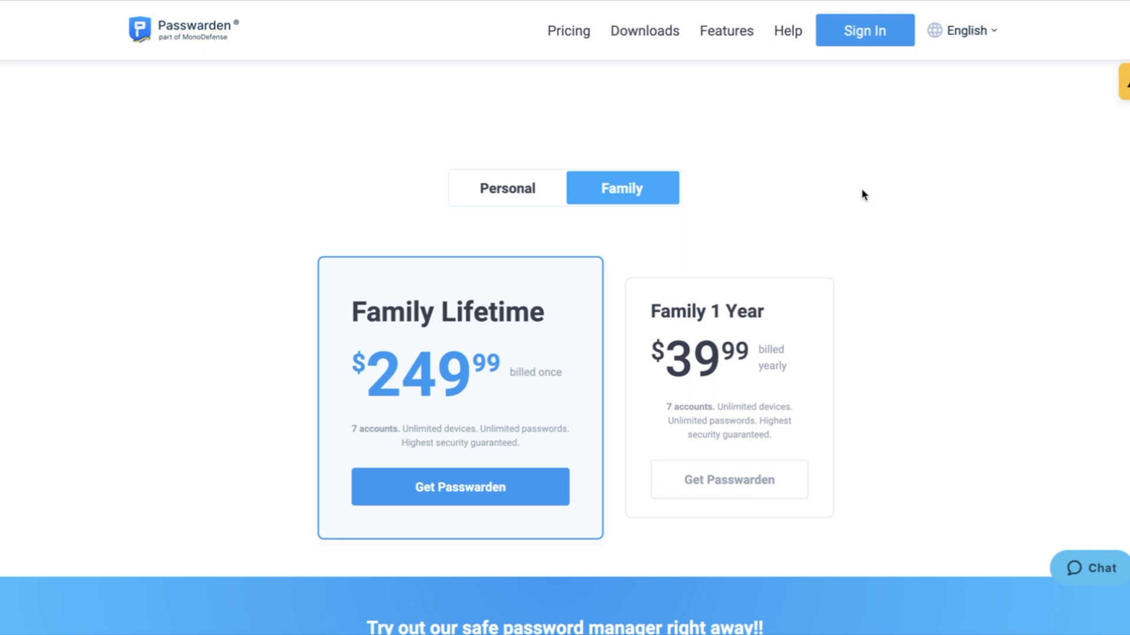
scroll(down, 3)
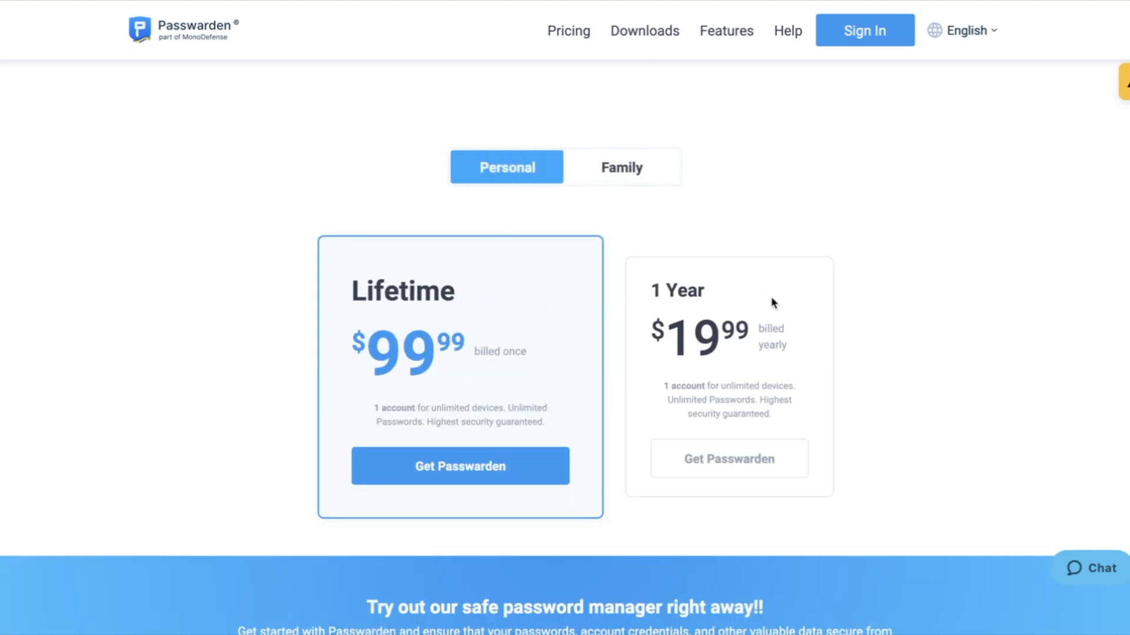
mouse_move(876, 279)
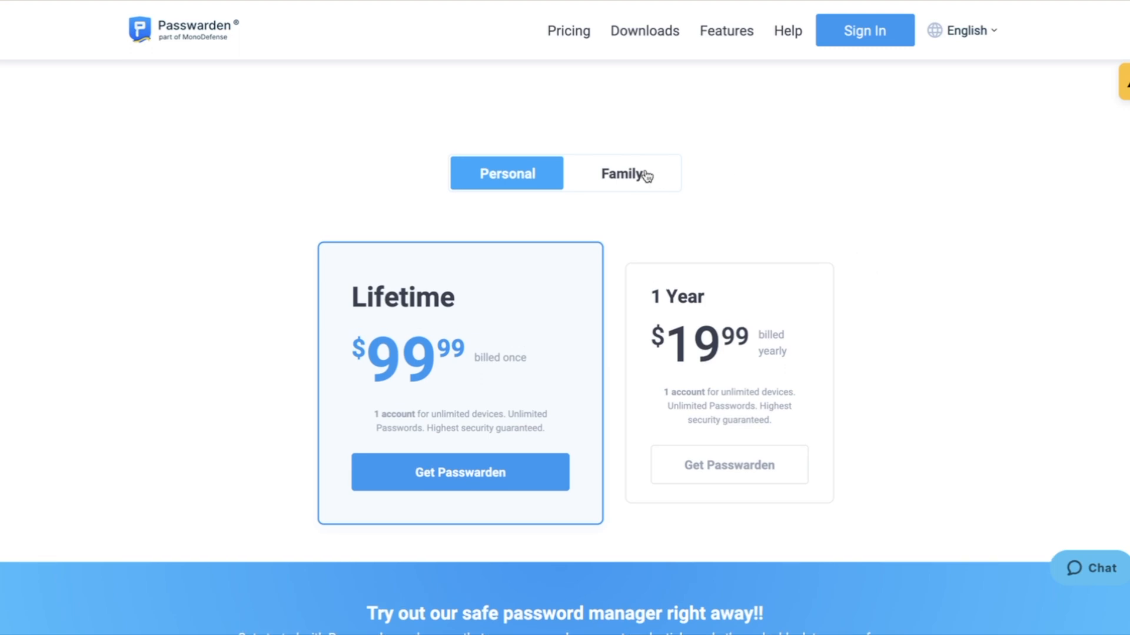
click(621, 173)
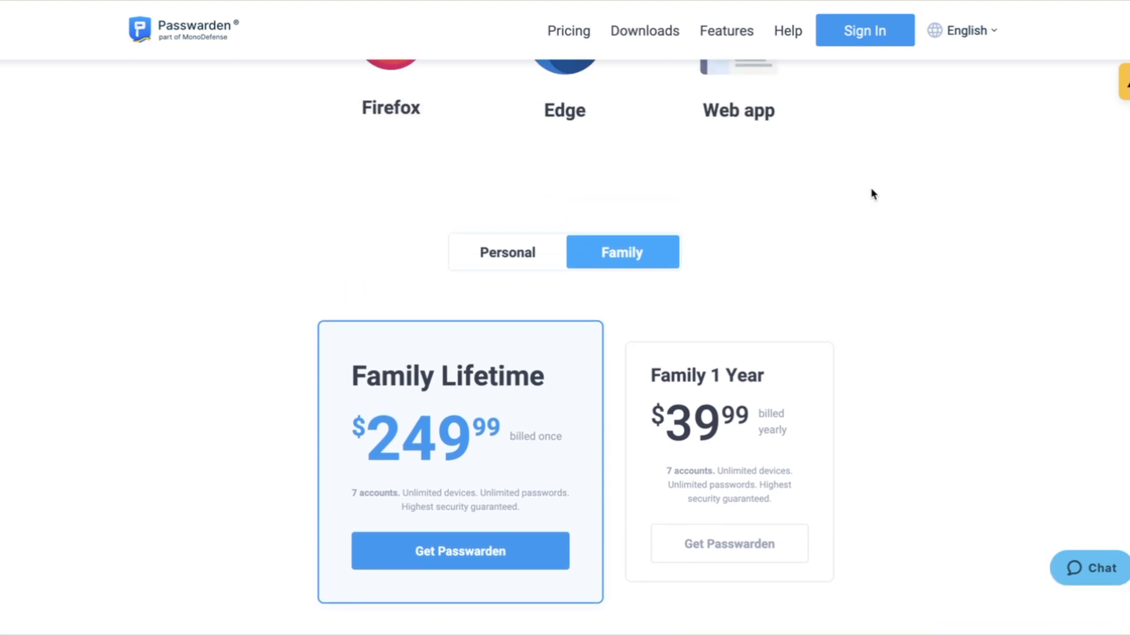
click(863, 30)
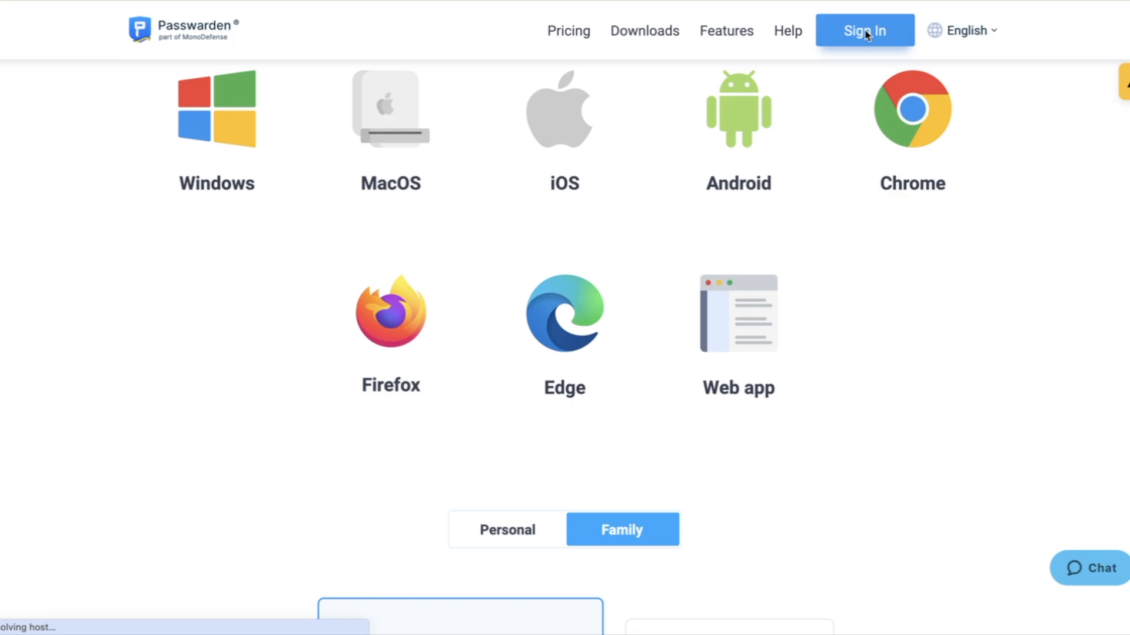
Sign in, open the Personal Info category and list the new item types.
click(864, 30)
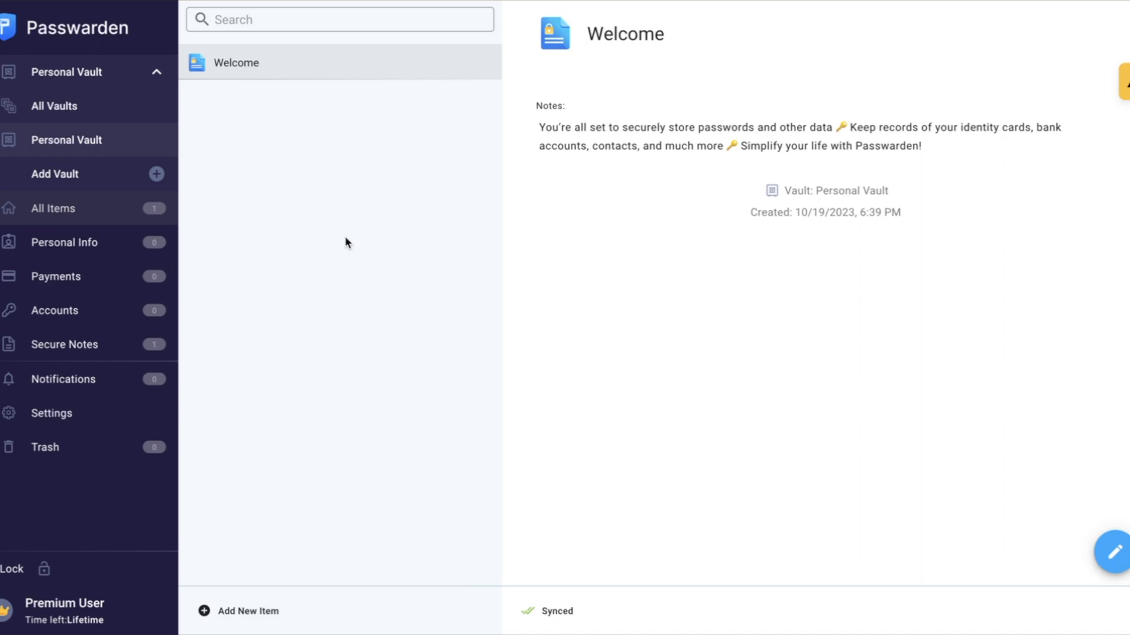
mouse_move(47, 21)
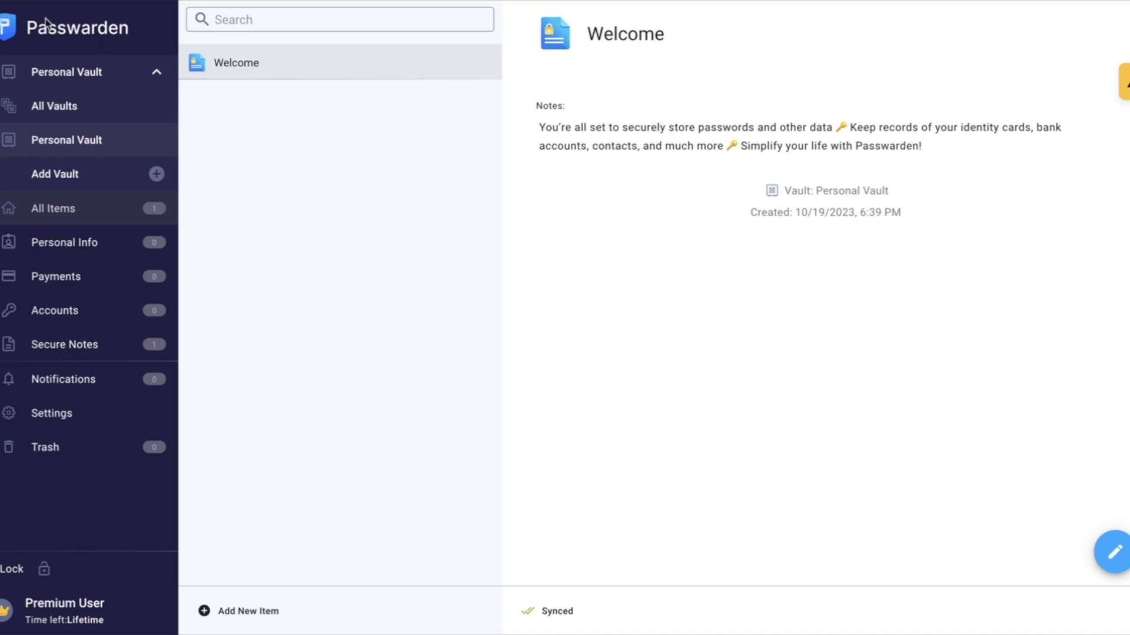
mouse_move(92, 83)
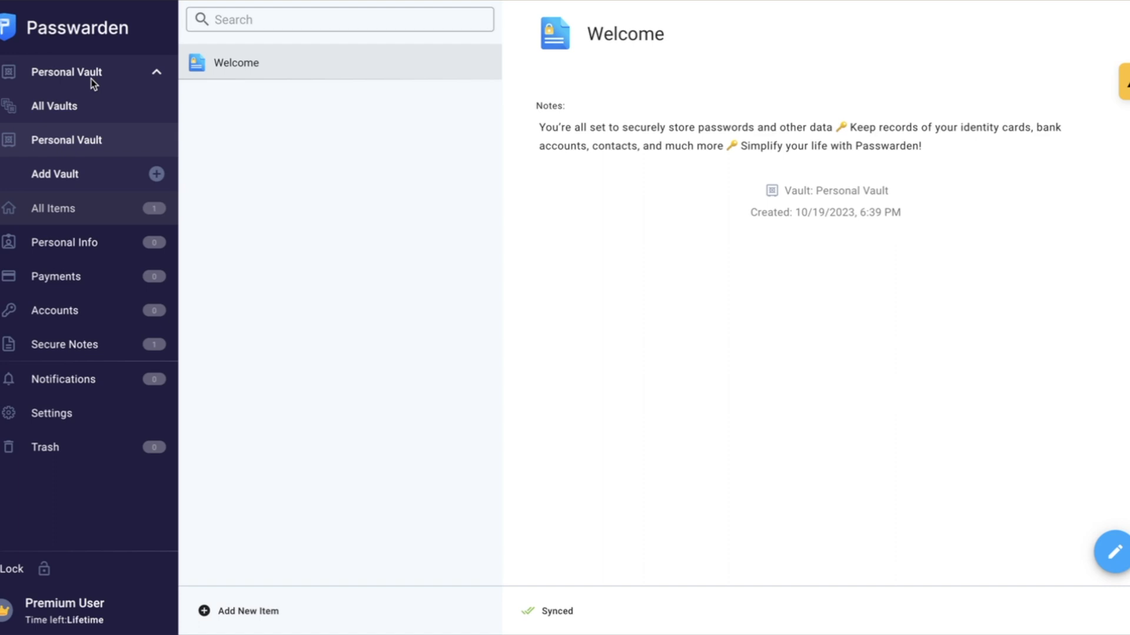
mouse_move(68, 106)
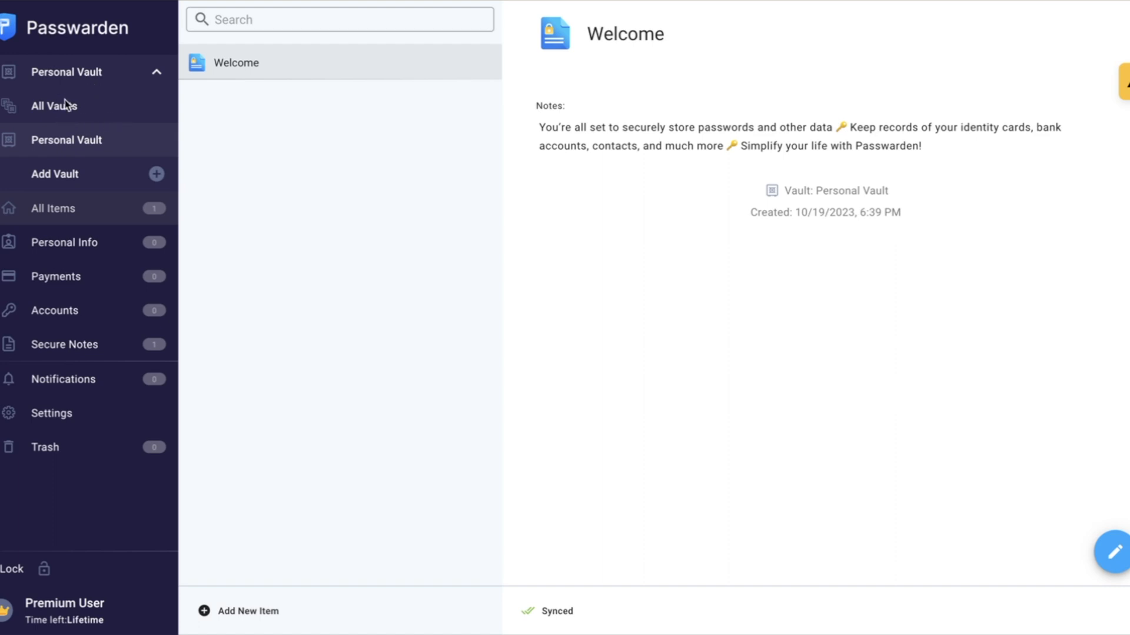
mouse_move(76, 123)
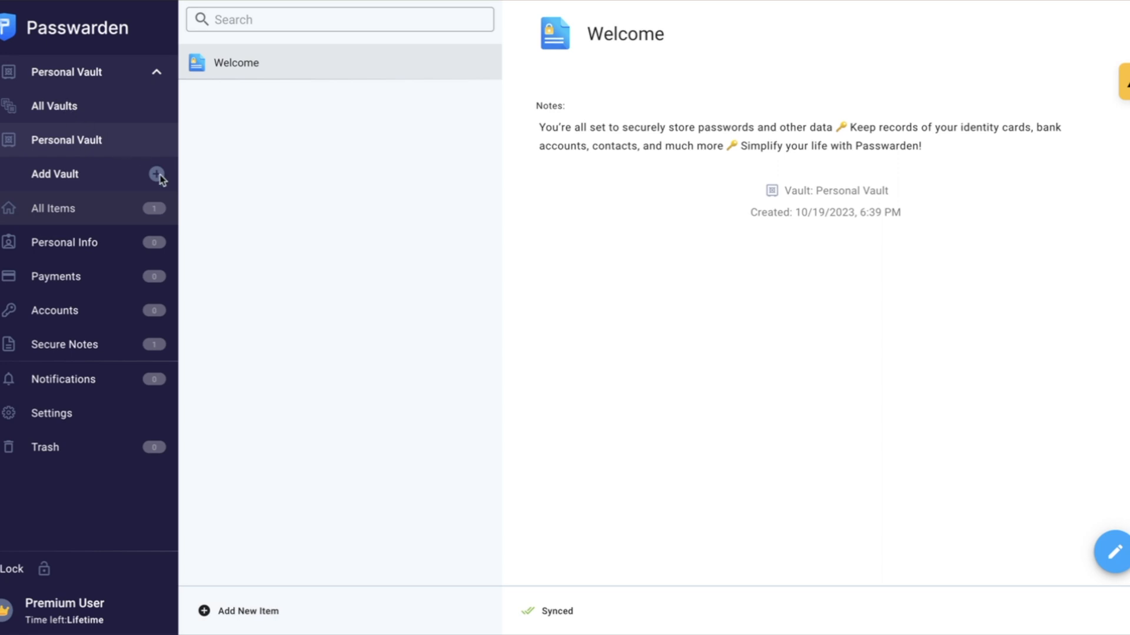
mouse_move(61, 252)
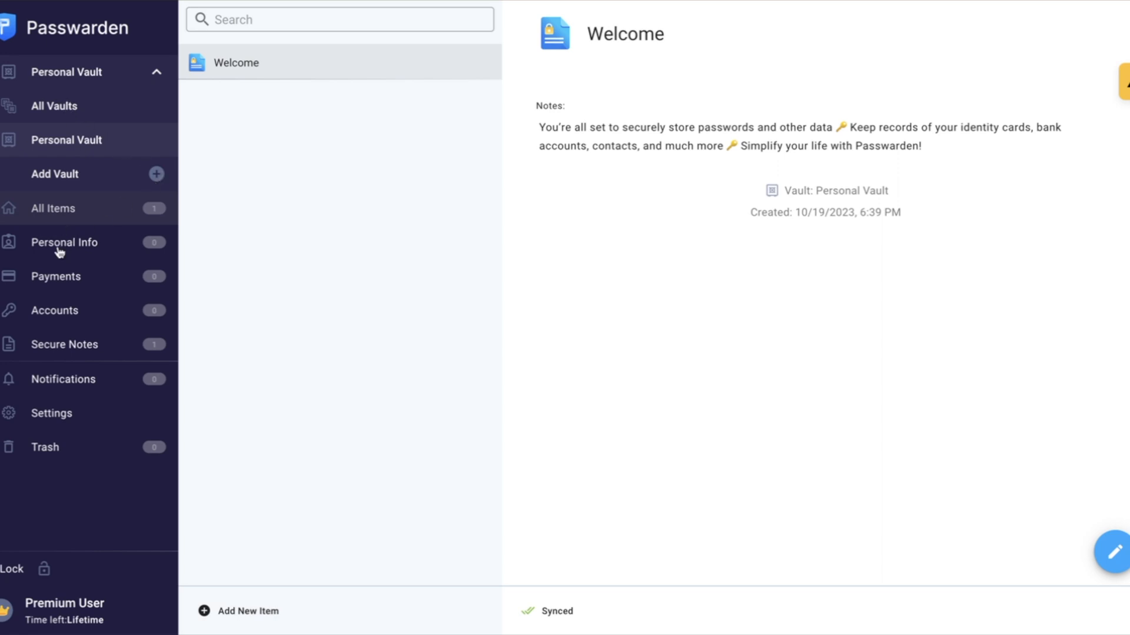
click(64, 242)
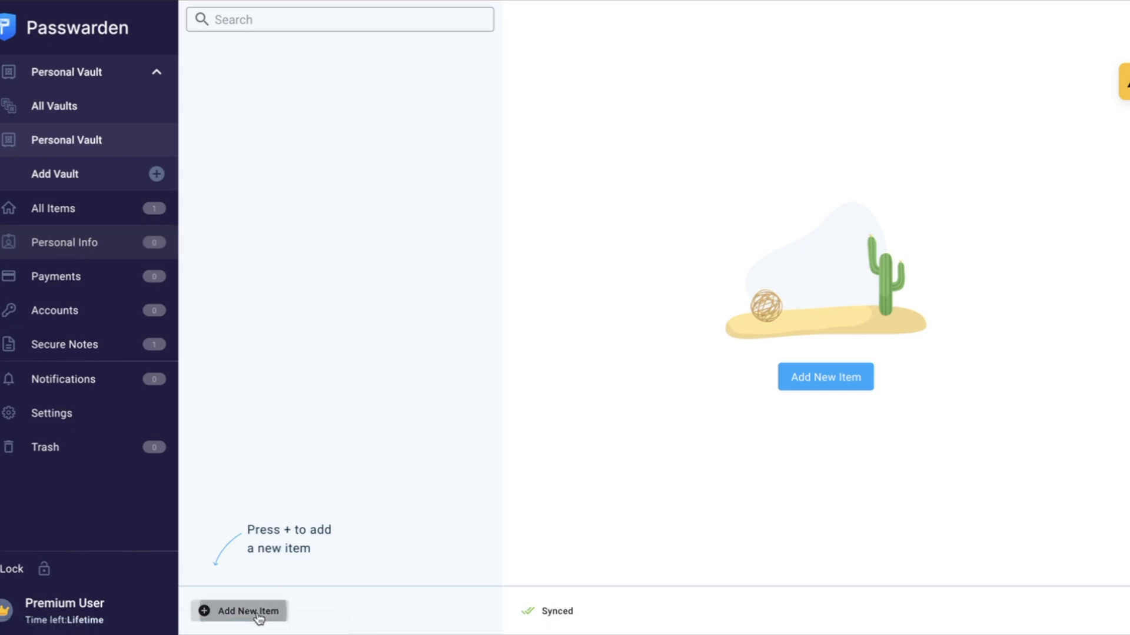
click(246, 611)
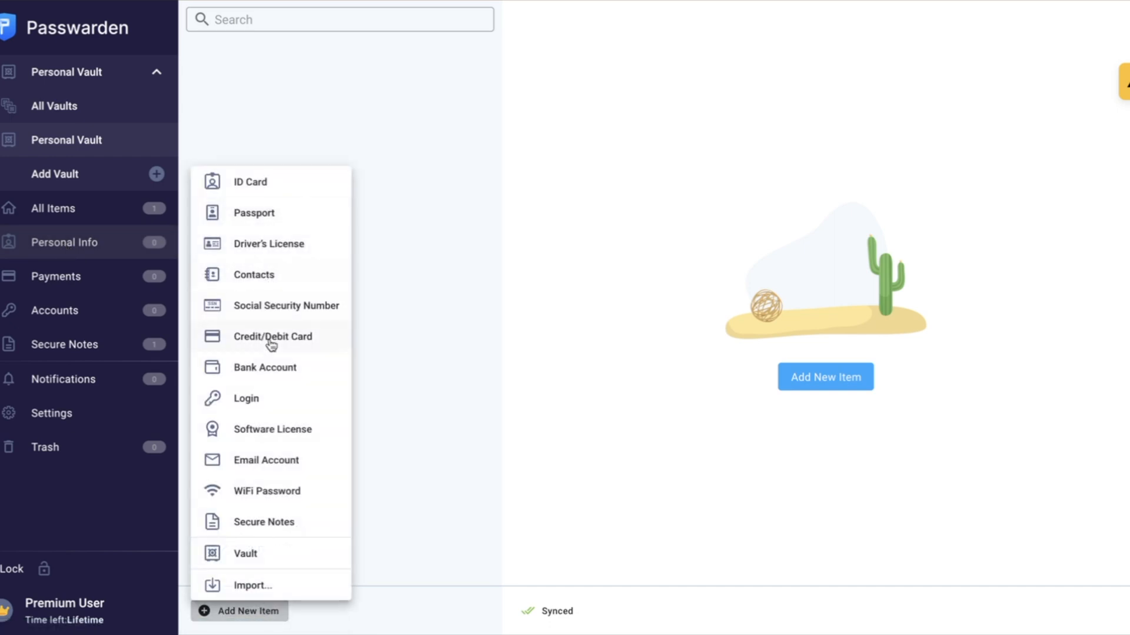
Start a WiFi Password entry named 'This is a test' with WPA2-Personal security.
click(266, 491)
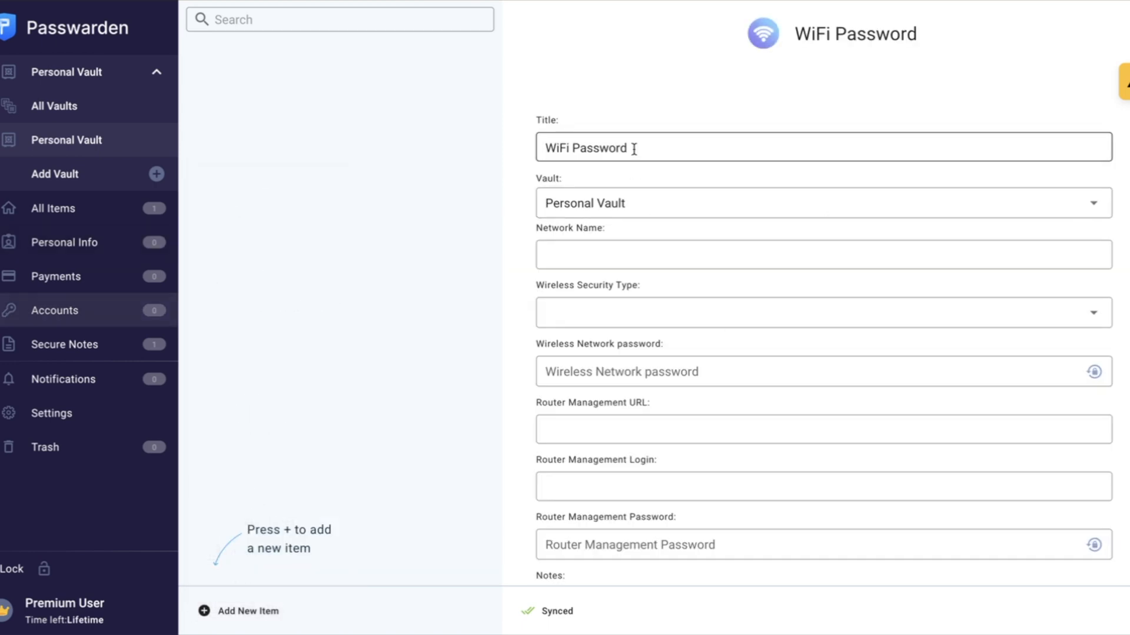
click(822, 254)
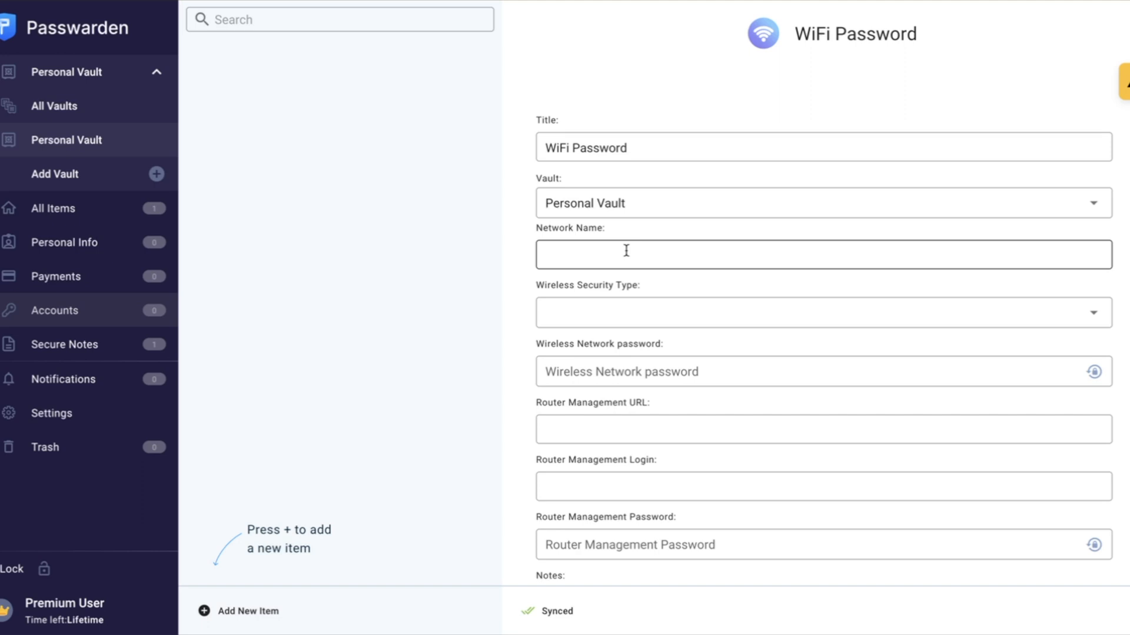
text(THis)
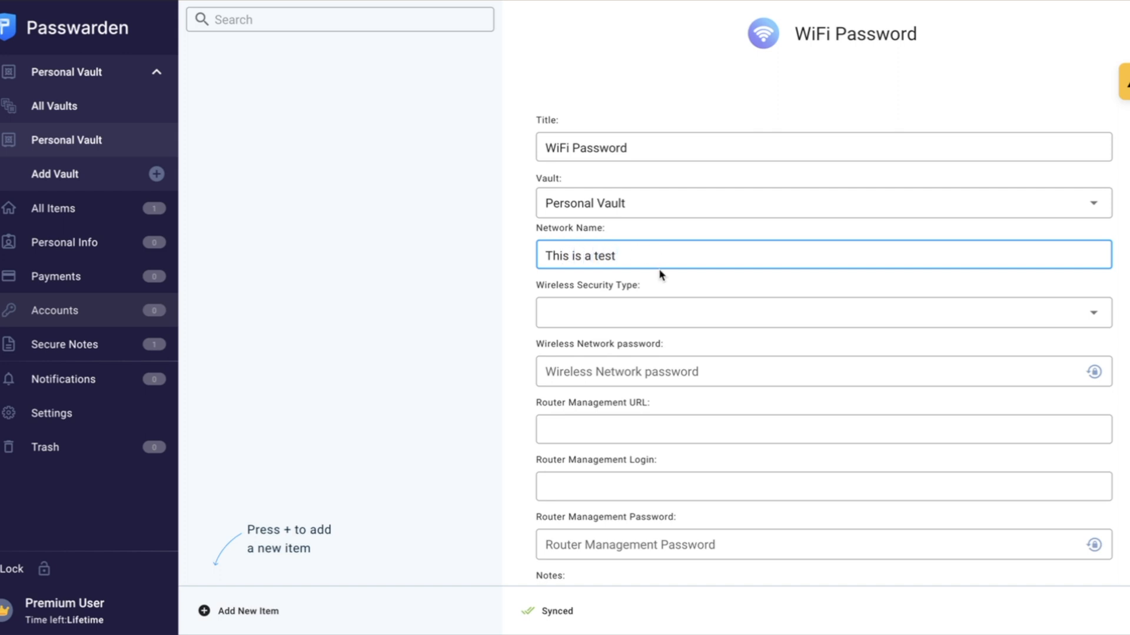
click(821, 312)
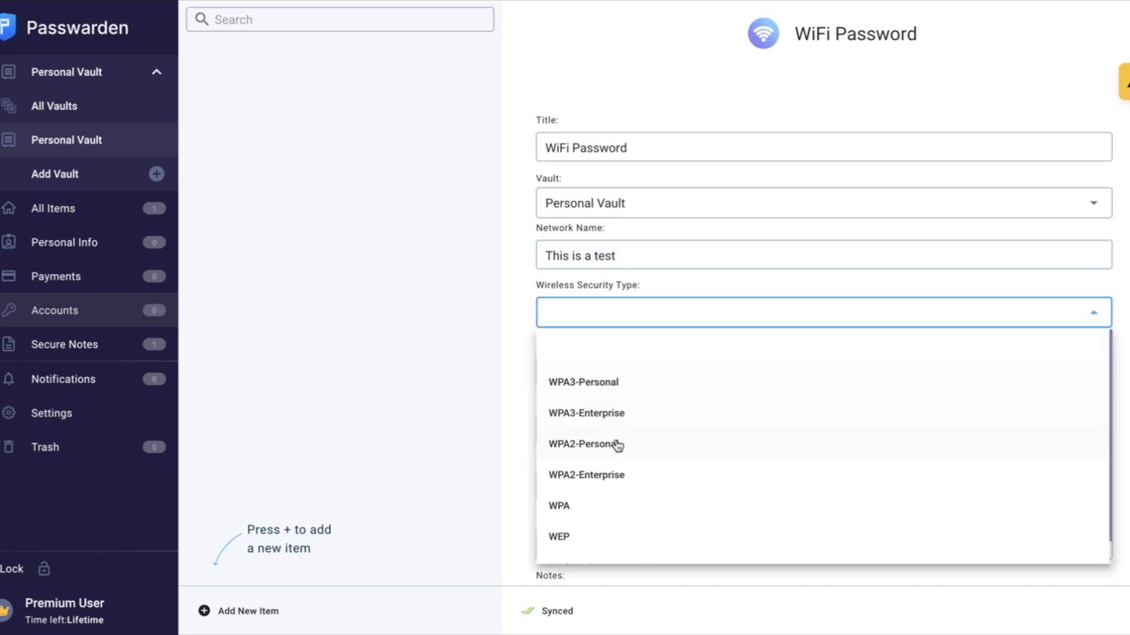
click(585, 444)
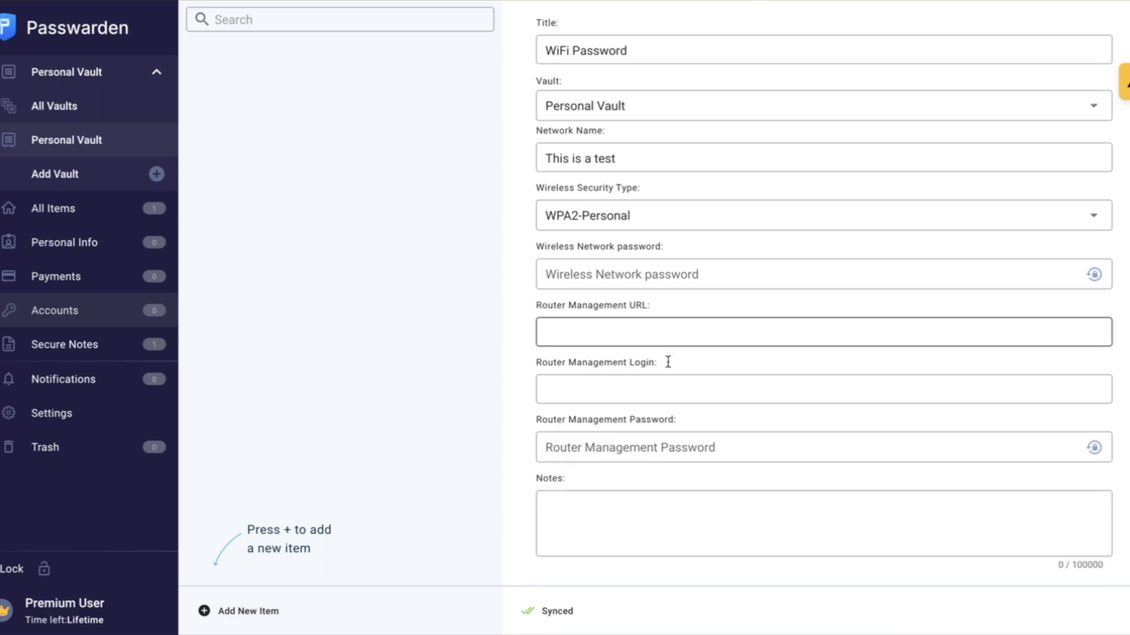
click(823, 341)
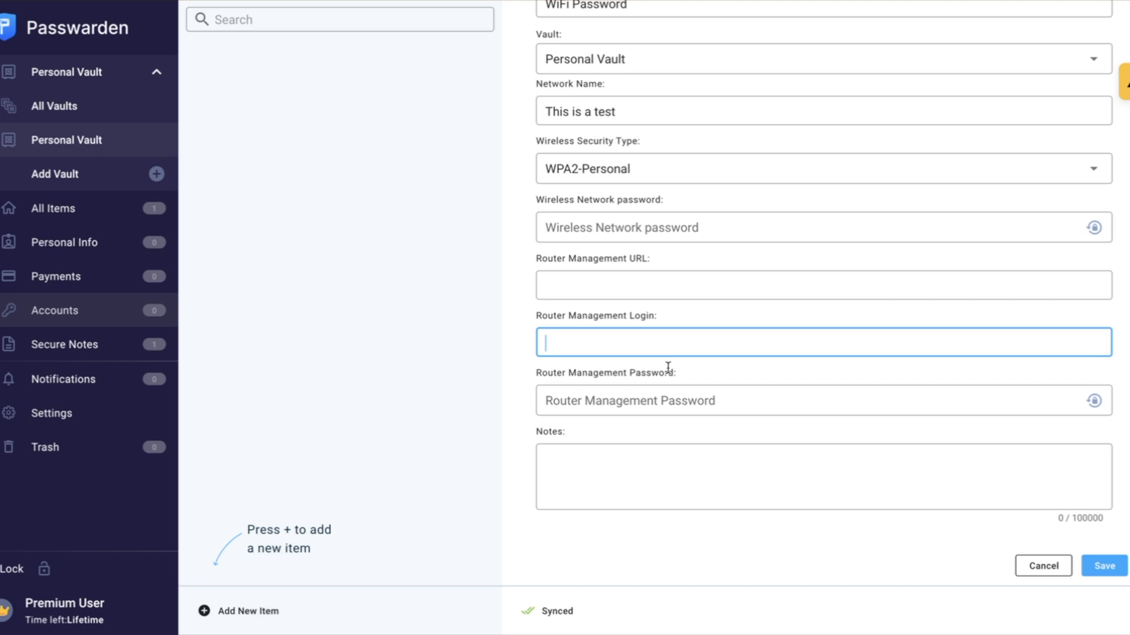
click(821, 476)
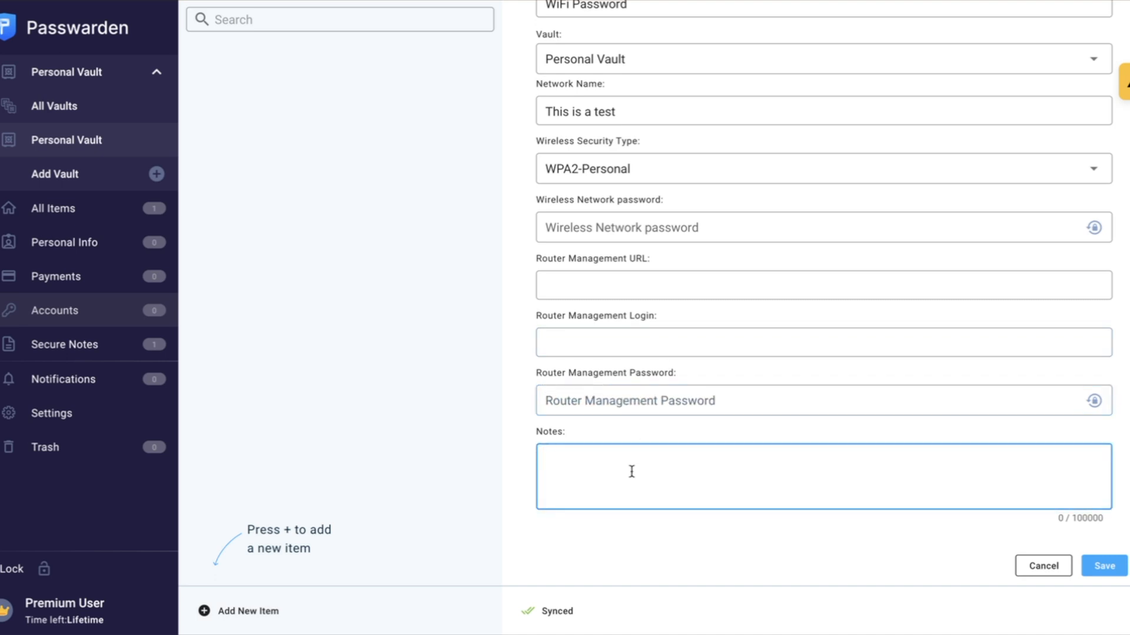
click(793, 401)
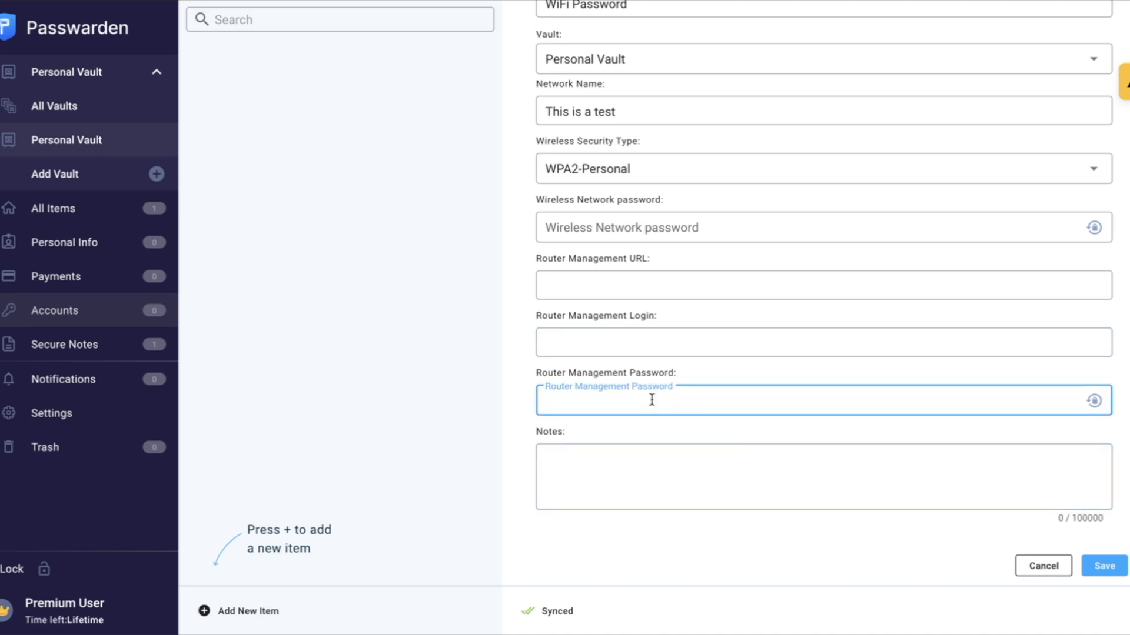
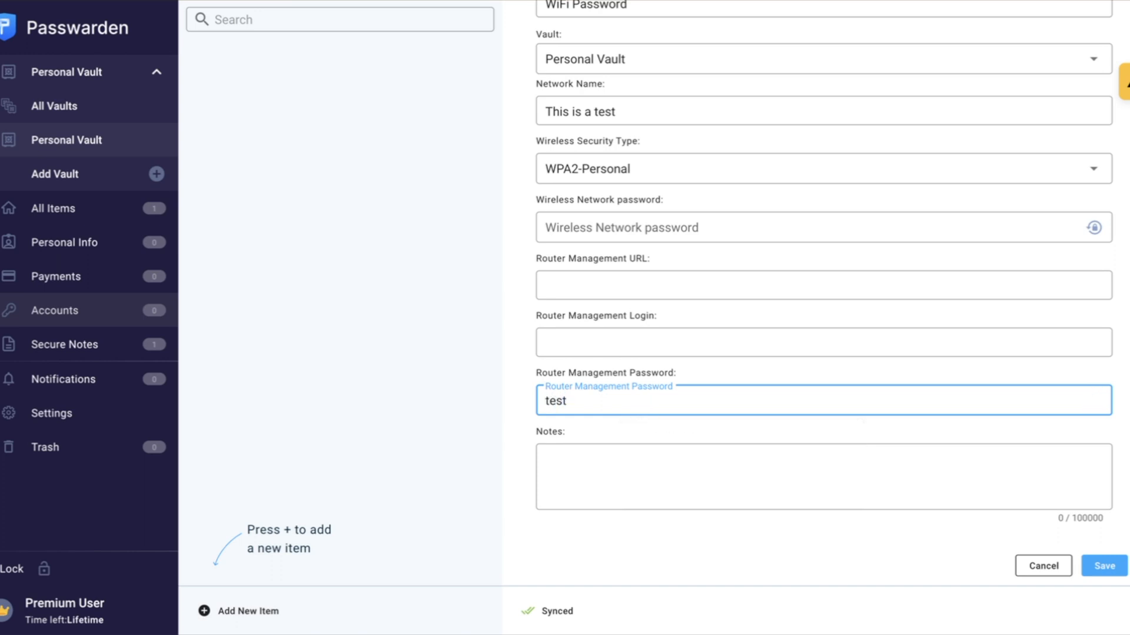
click(1103, 565)
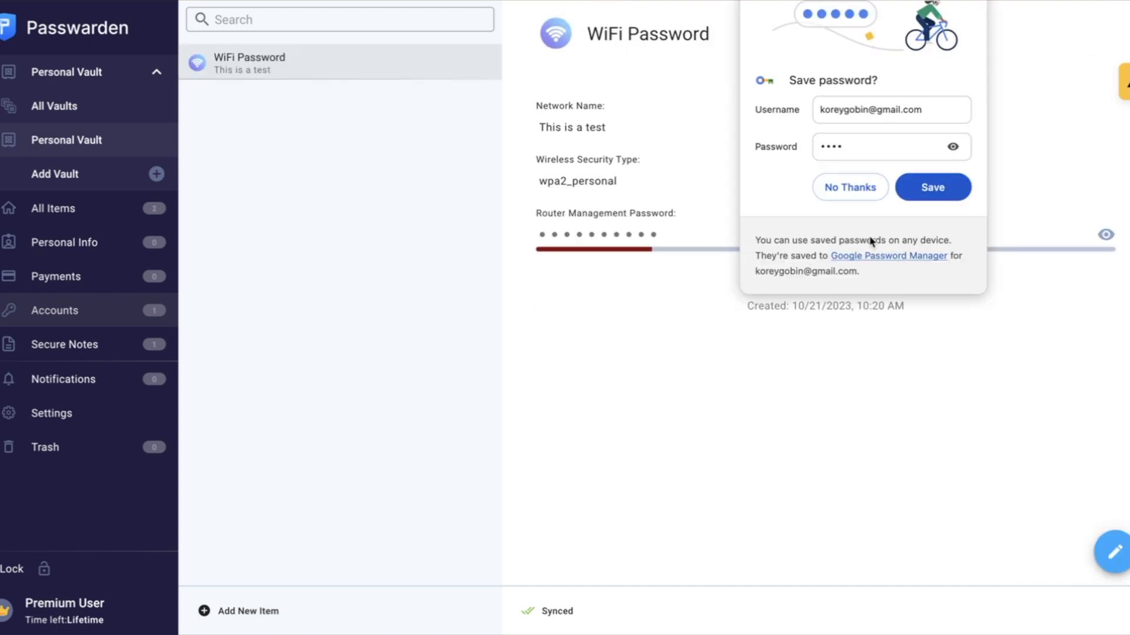
Dismiss Chrome's save-password popup and open the WiFi Password item in All Items.
click(850, 186)
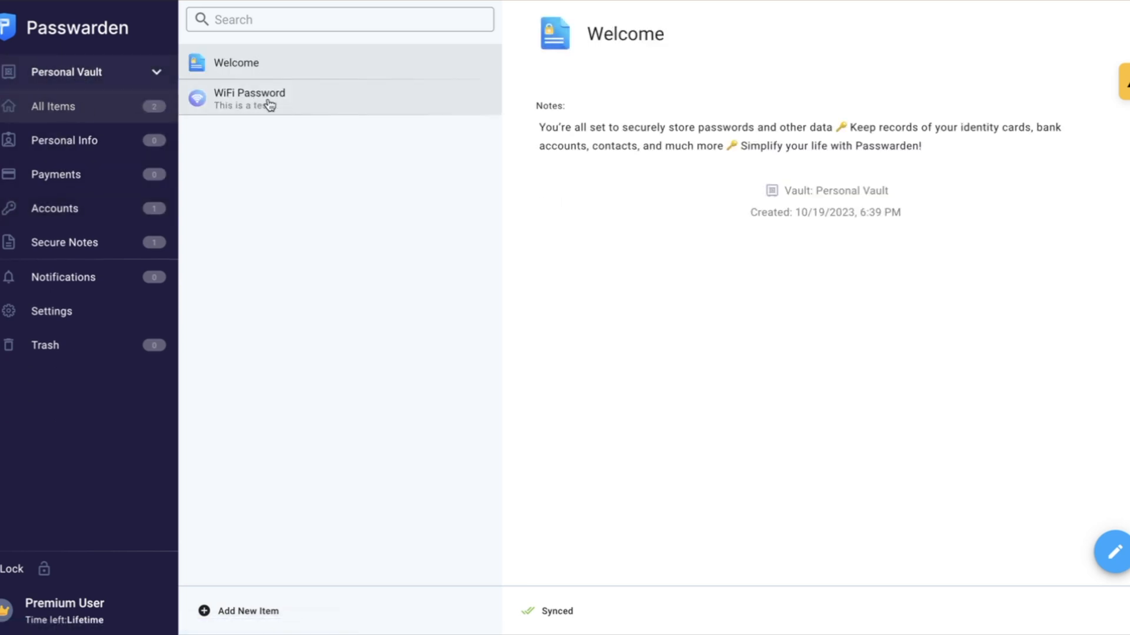
click(250, 98)
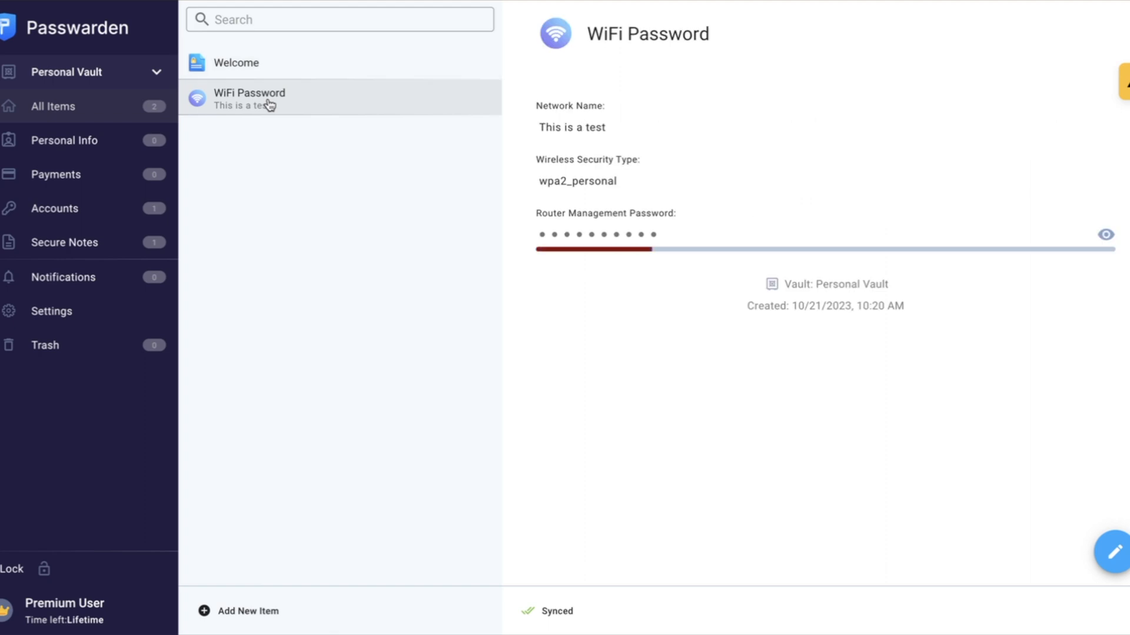
mouse_move(257, 611)
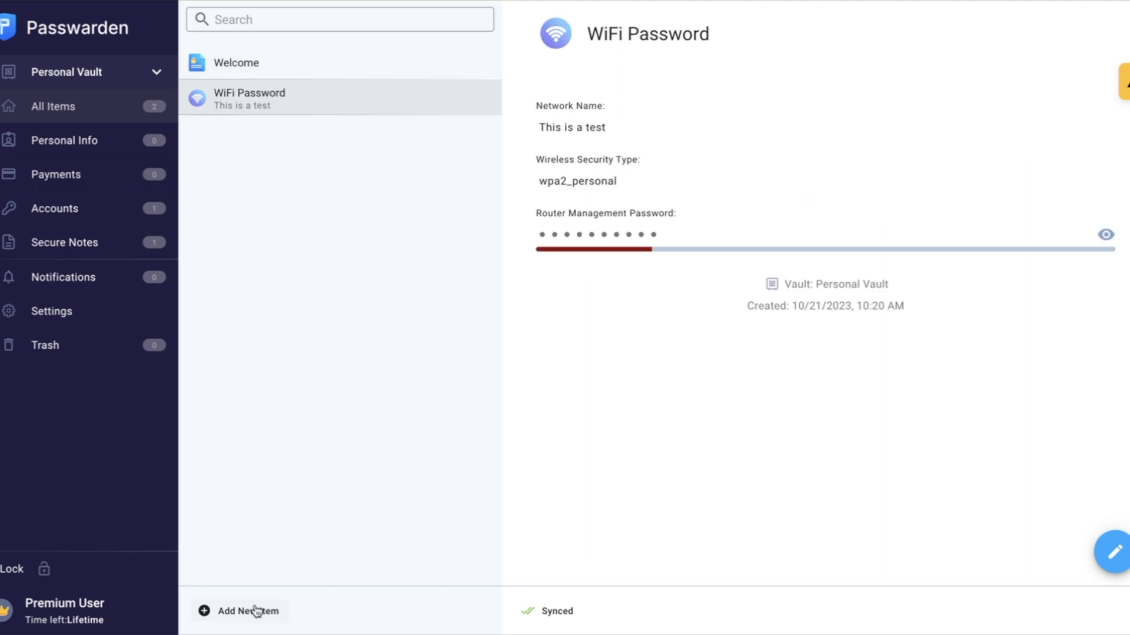
Open the Import Wizard from Add New Item and cancel it without importing.
click(248, 611)
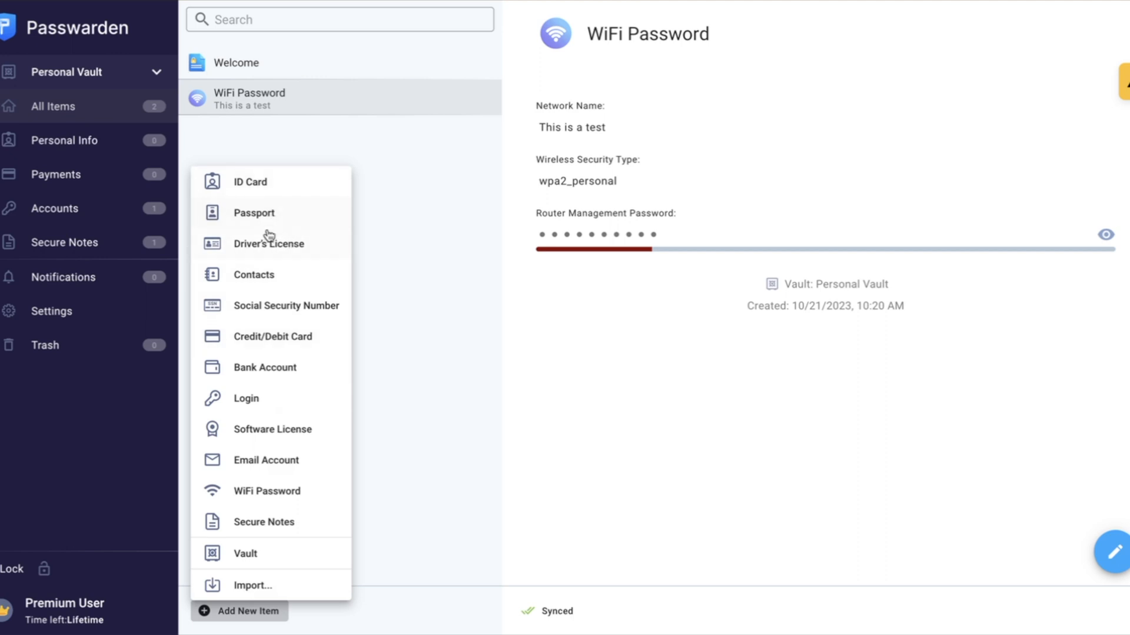
mouse_move(295, 346)
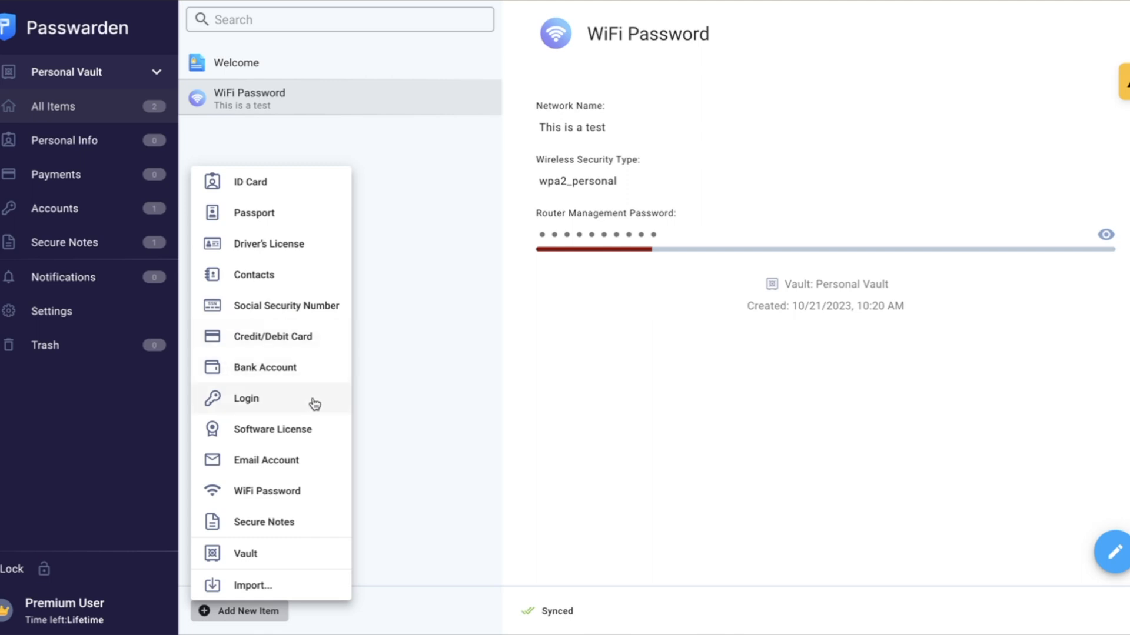
mouse_move(267, 585)
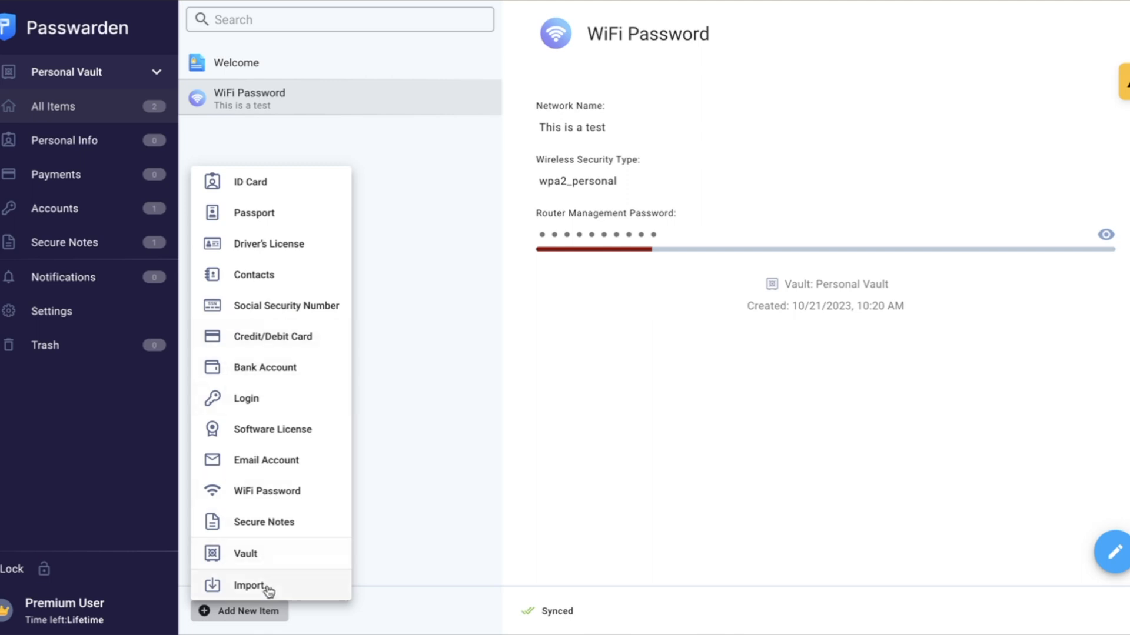
click(251, 584)
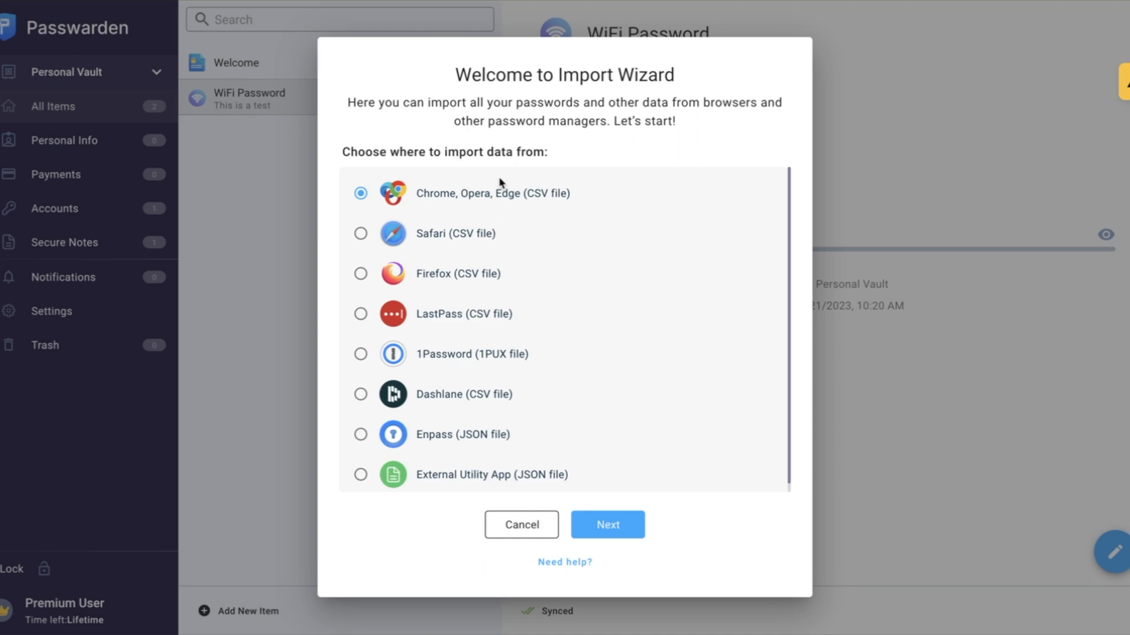
mouse_move(575, 199)
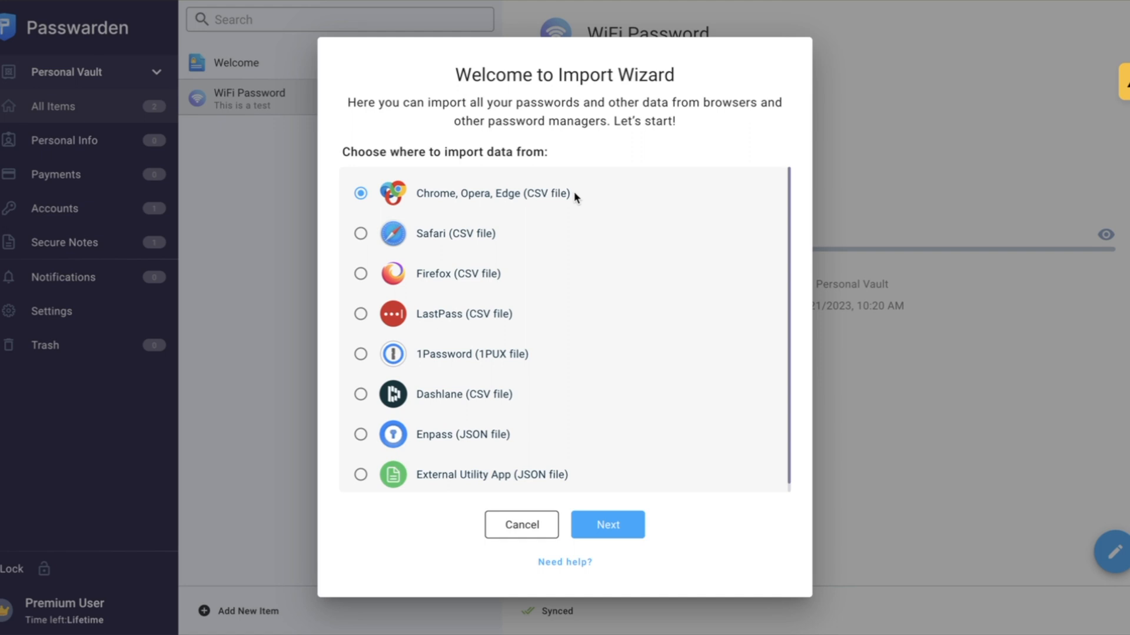
mouse_move(564, 215)
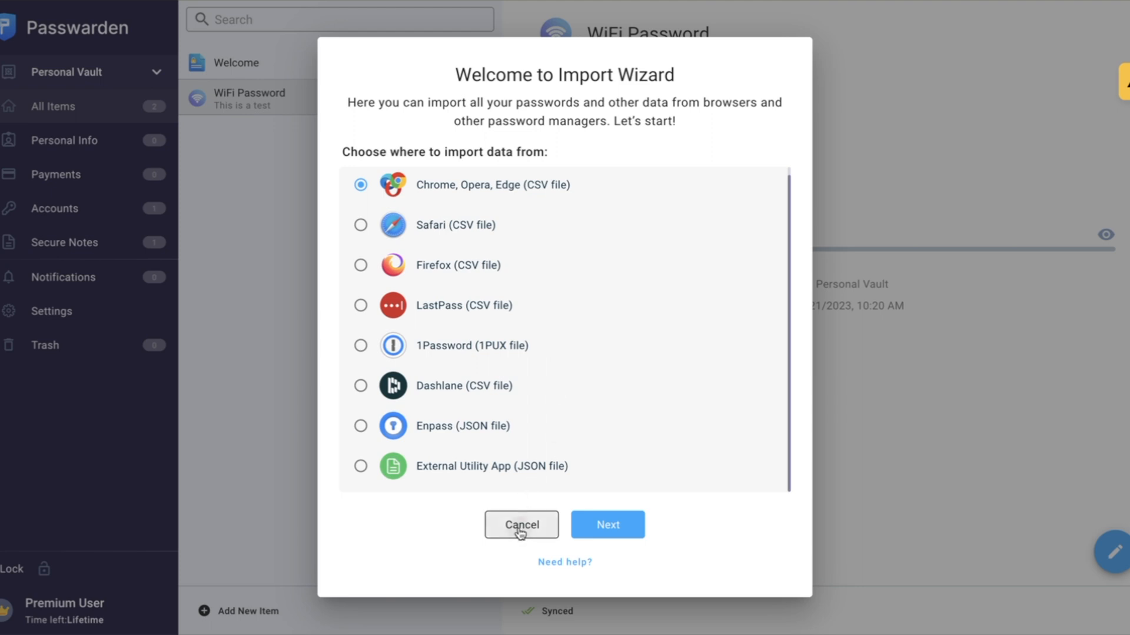
click(520, 524)
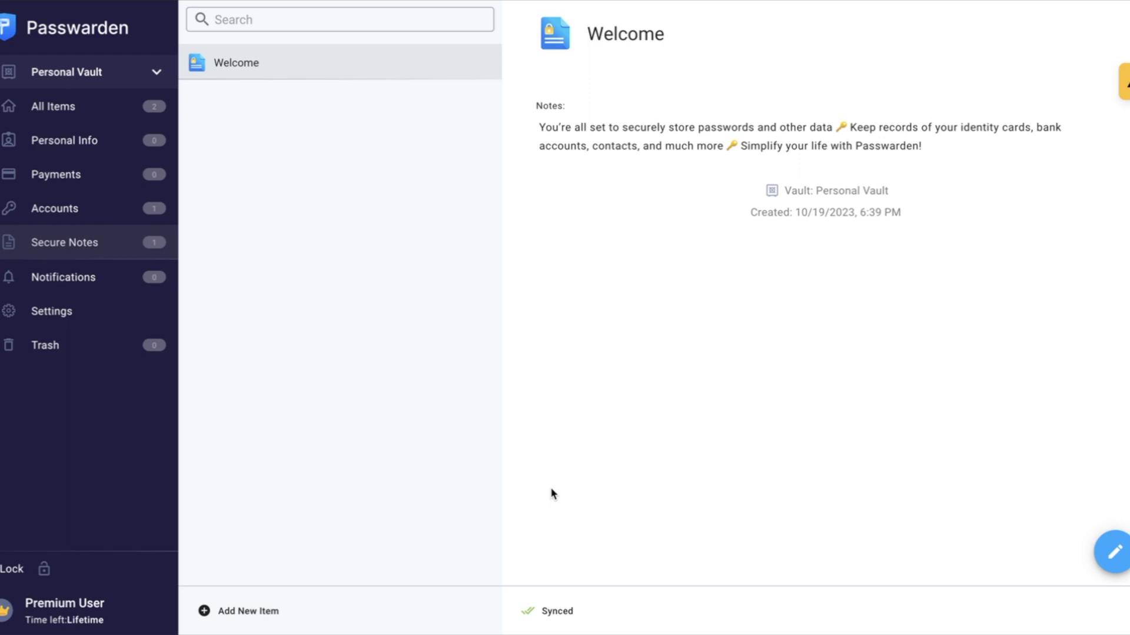
Edit the Welcome note's text to 'THis is a test', save, and reopen it.
click(1118, 551)
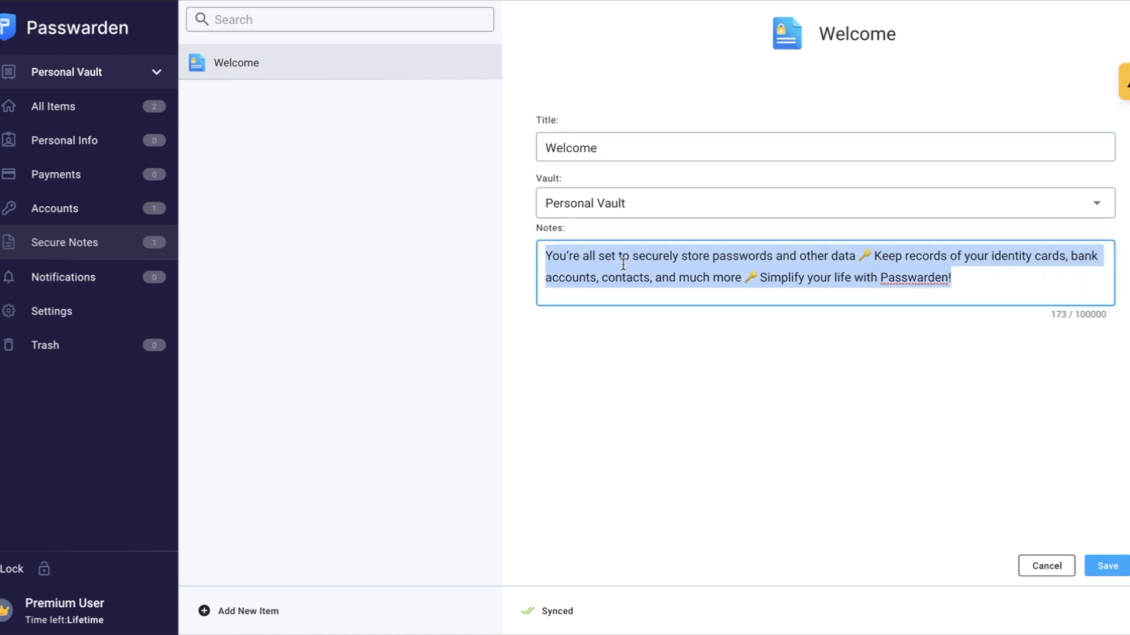
text(THis is a te)
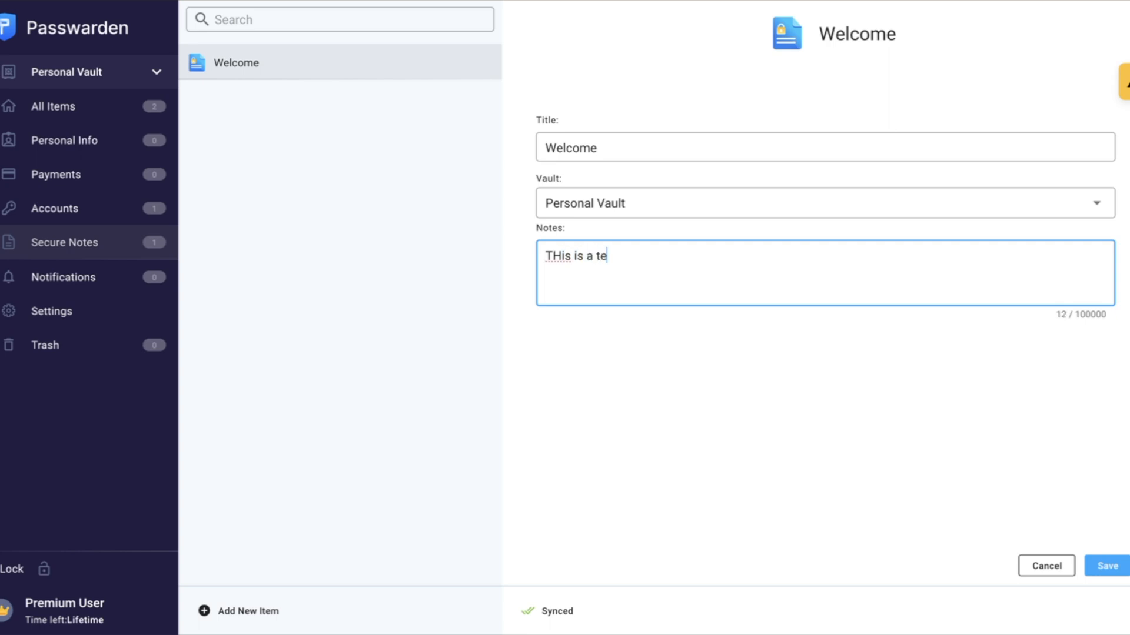
click(1107, 565)
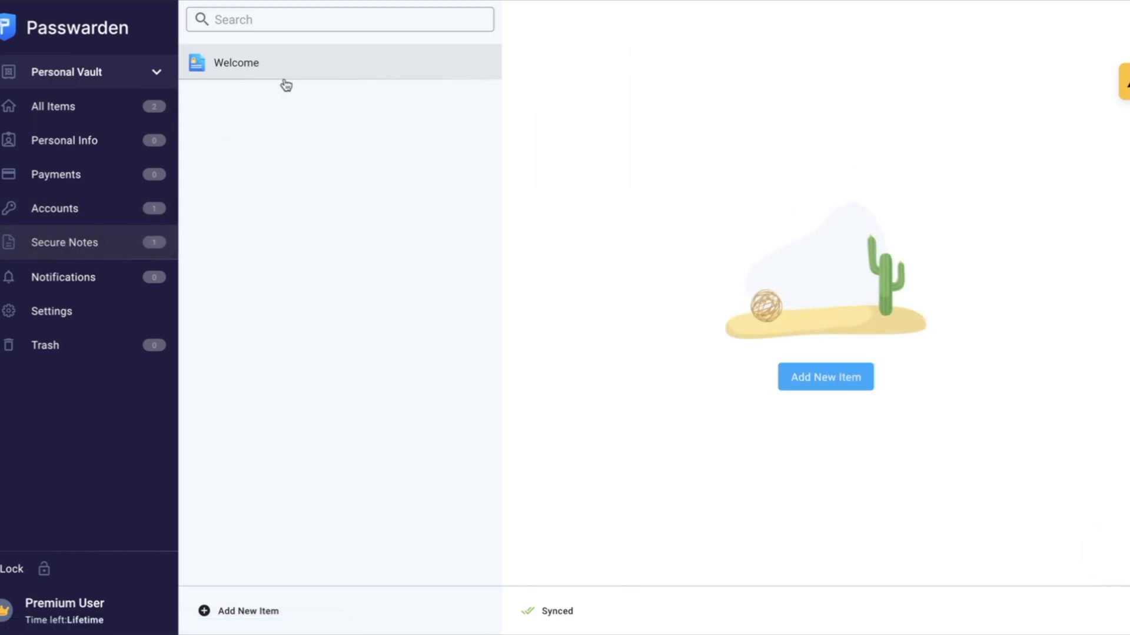
click(235, 63)
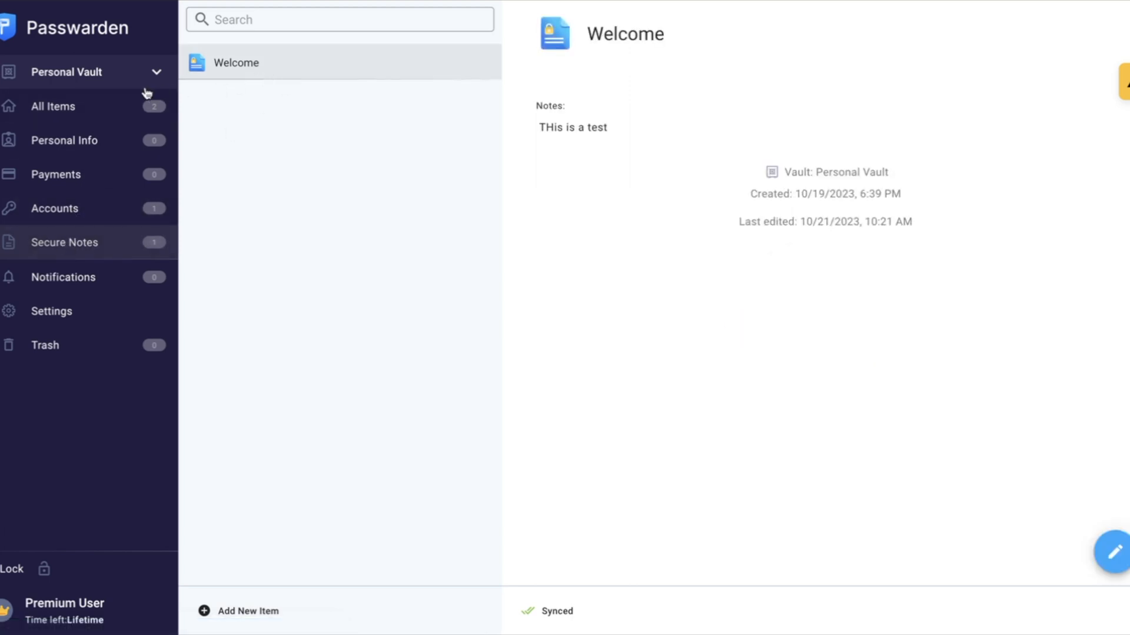
mouse_move(241, 273)
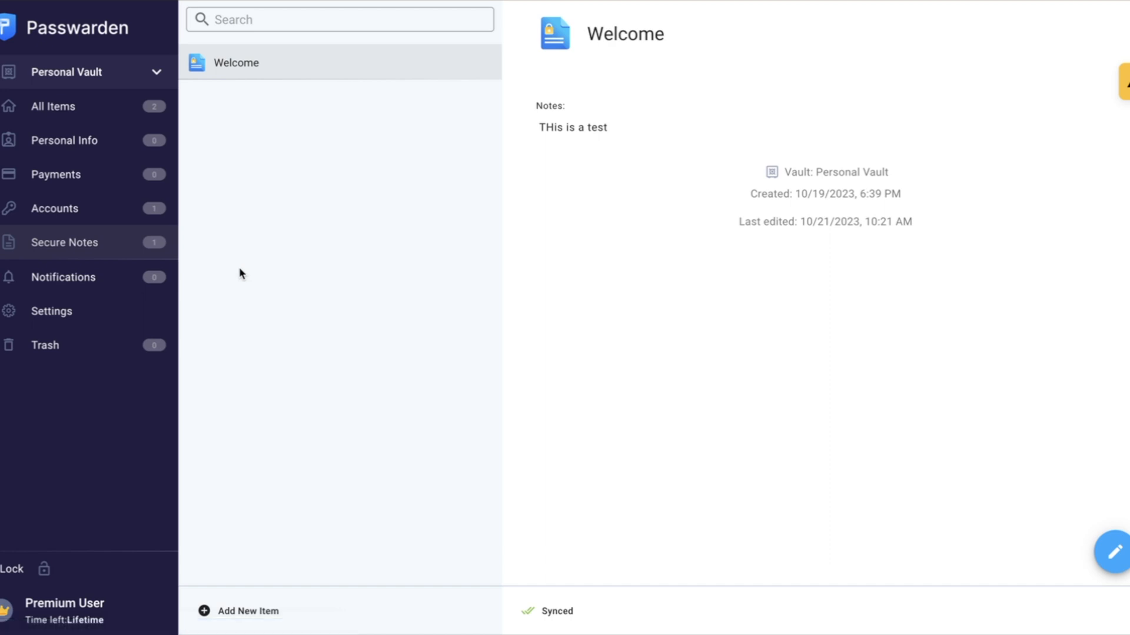
mouse_move(267, 234)
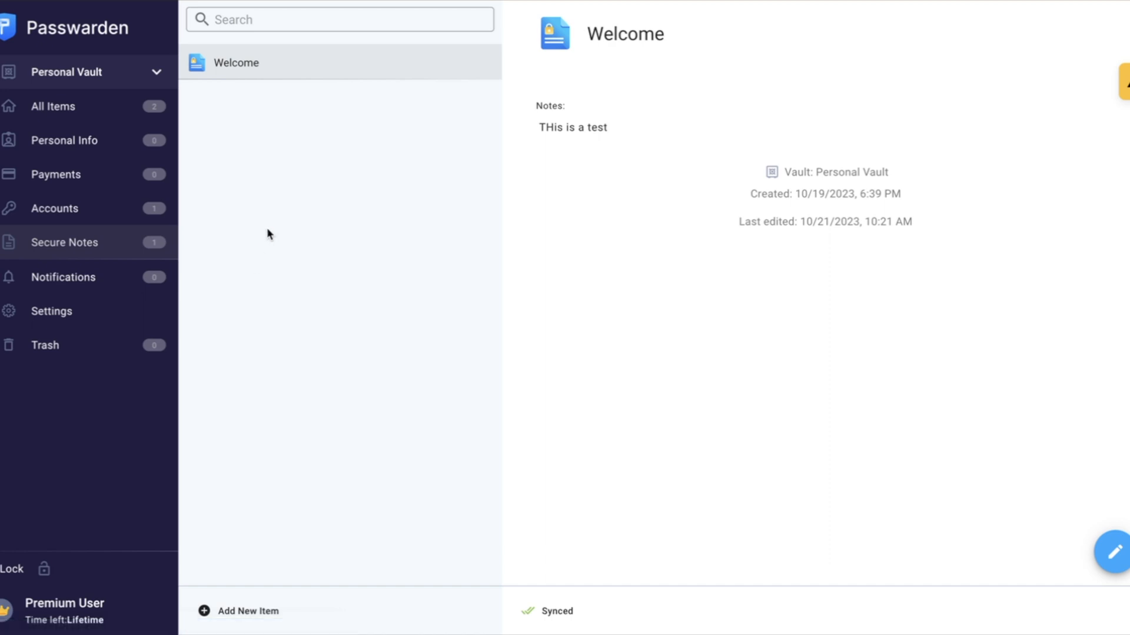